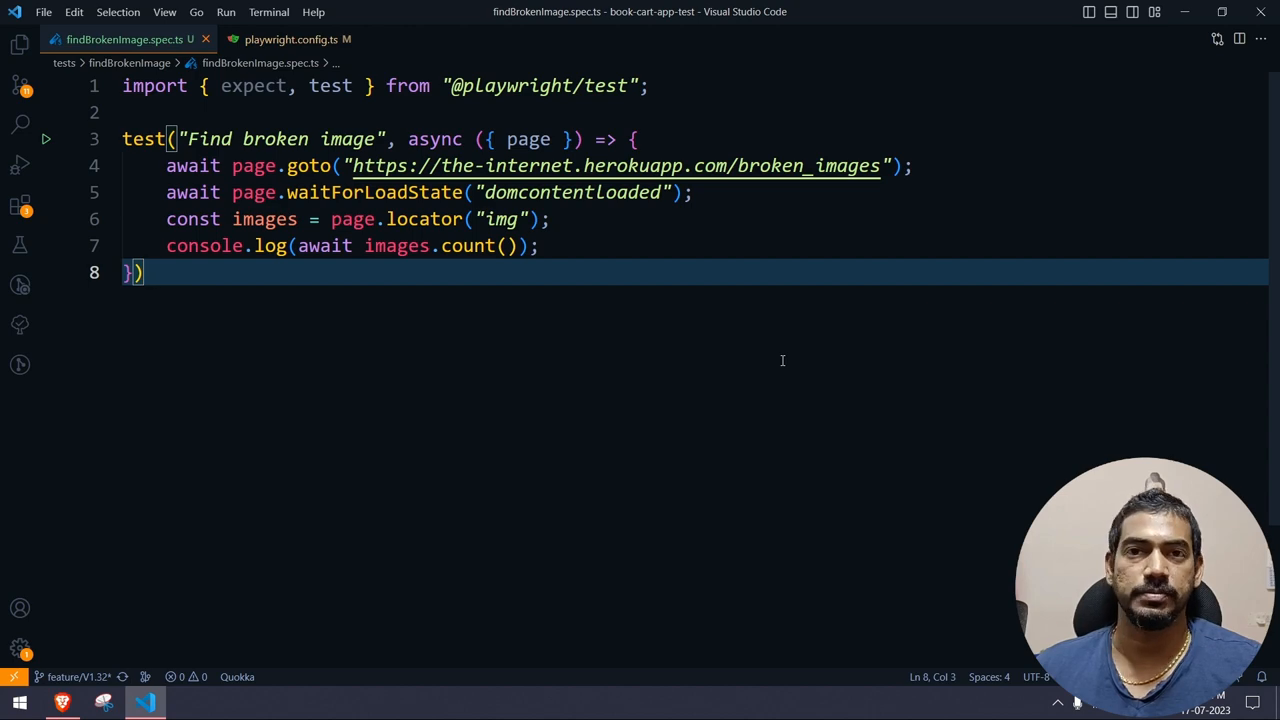
Step: Leave the test file via the status-bar branch name and bring up Brave's Broken Images page
left_click(78, 677)
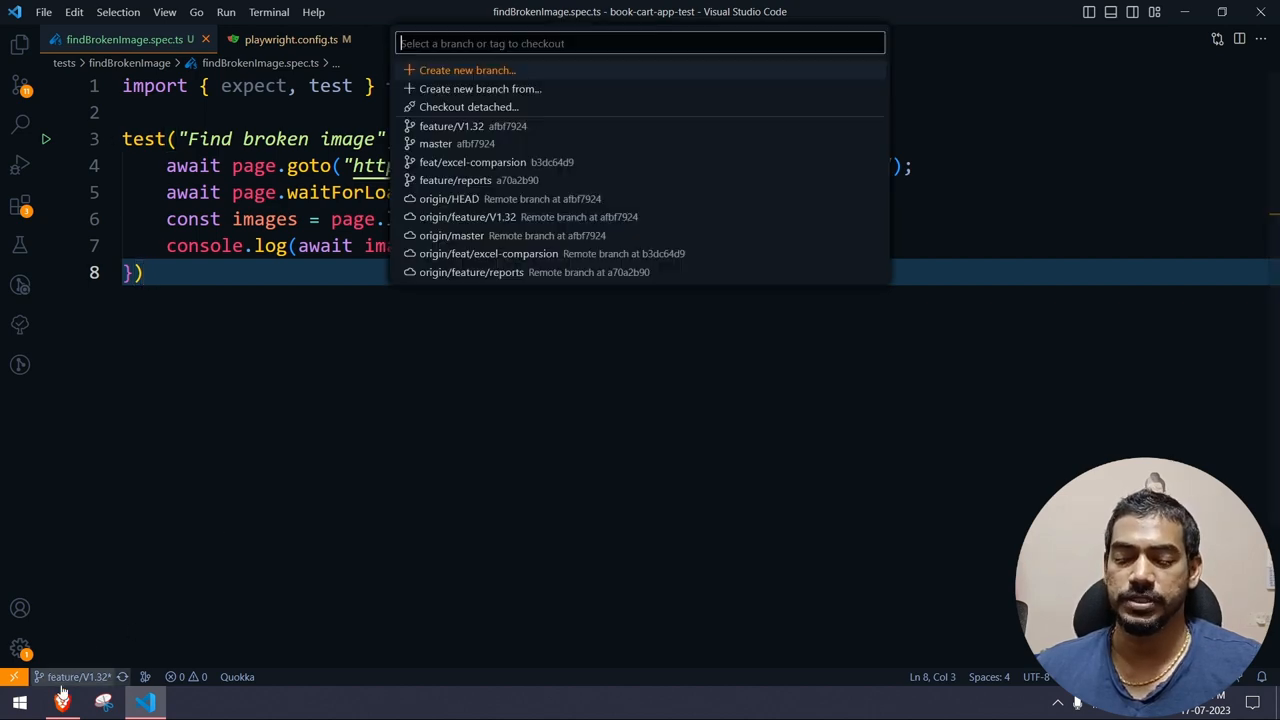
left_click(62, 702)
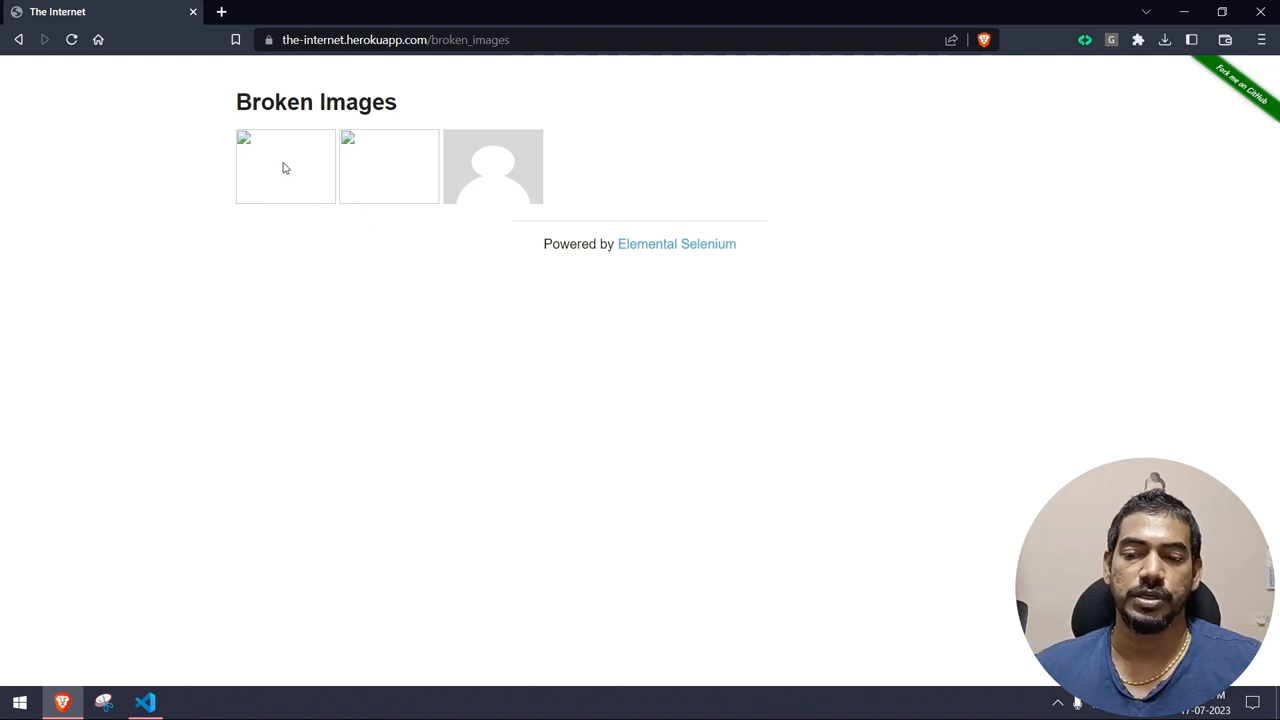
mouse_move(490, 198)
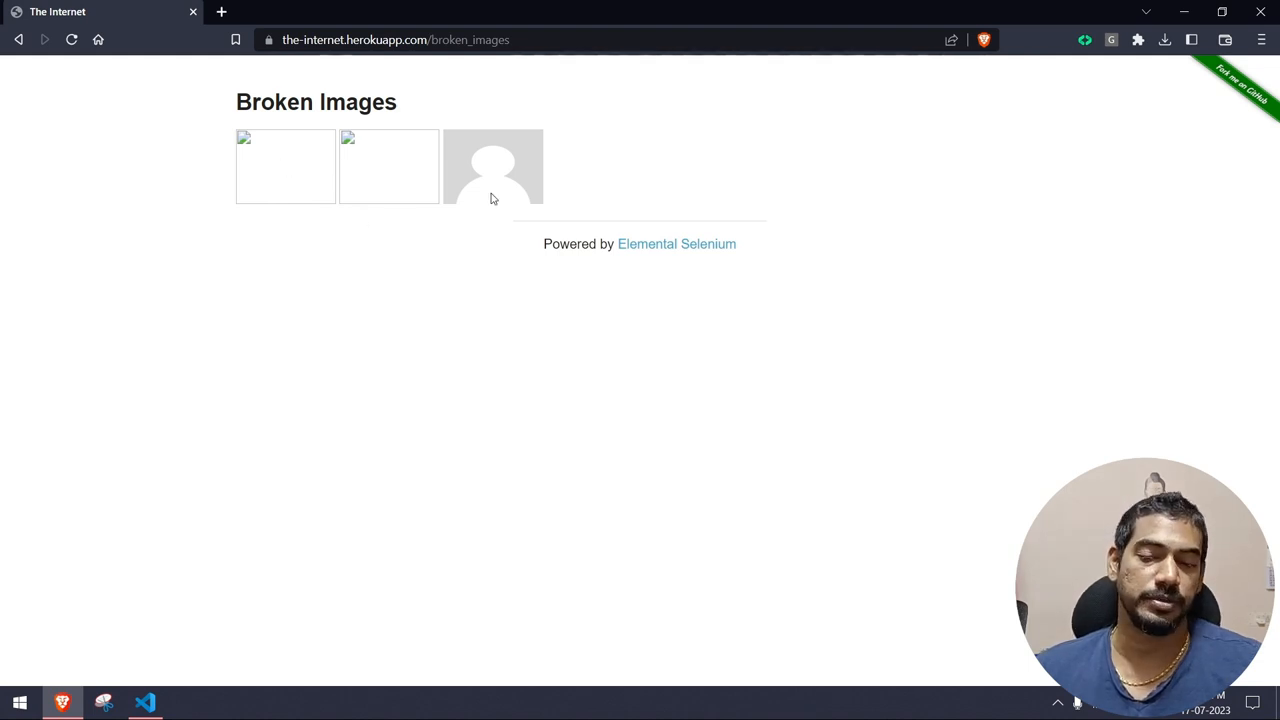
mouse_move(510, 178)
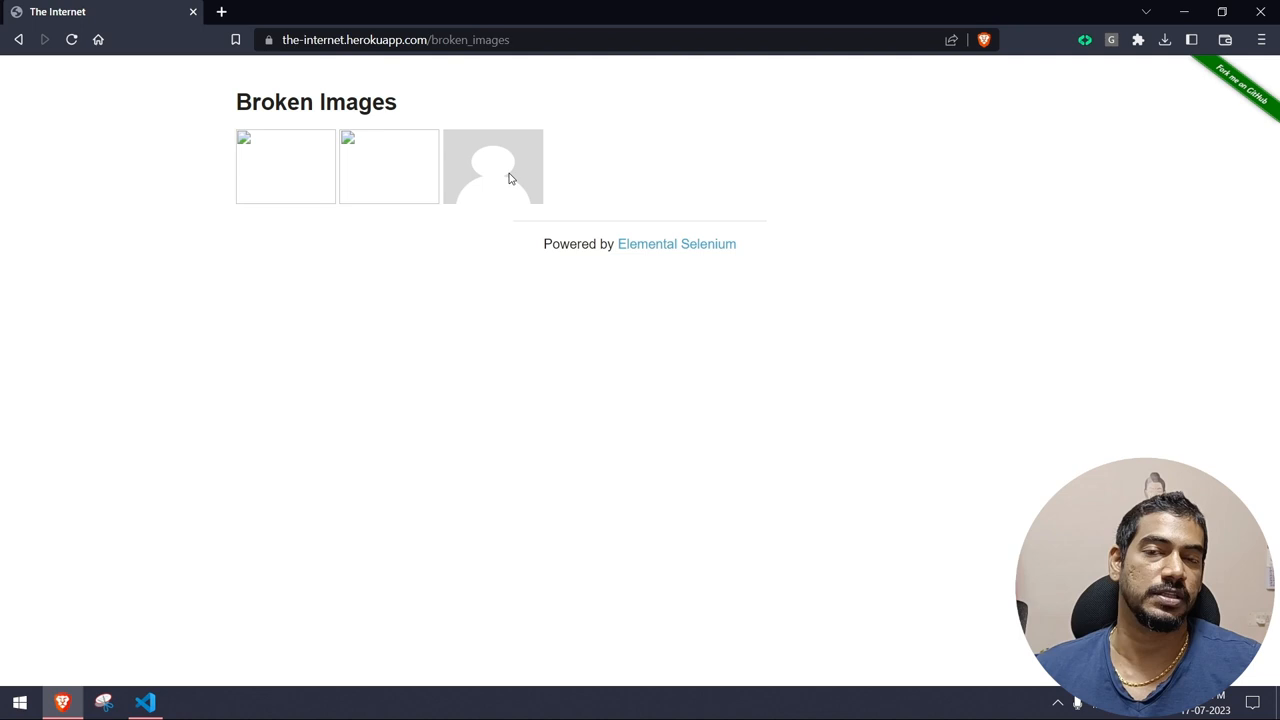
mouse_move(577, 196)
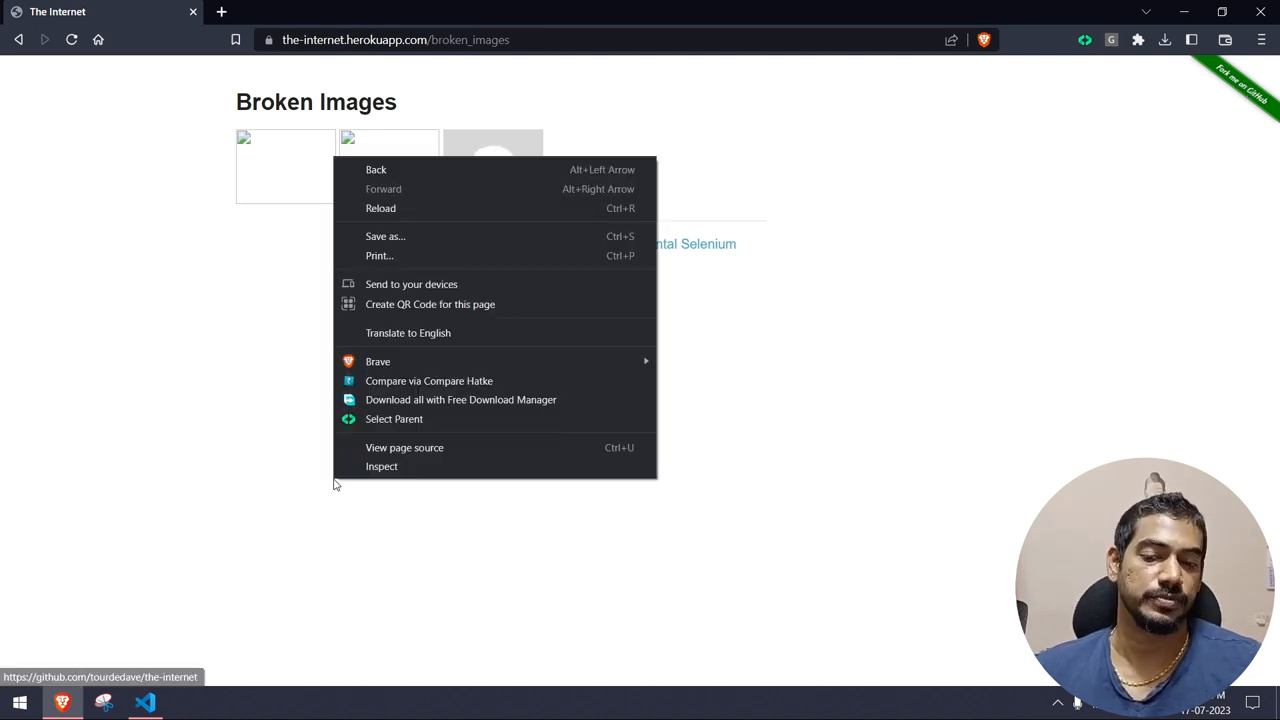
left_click(537, 469)
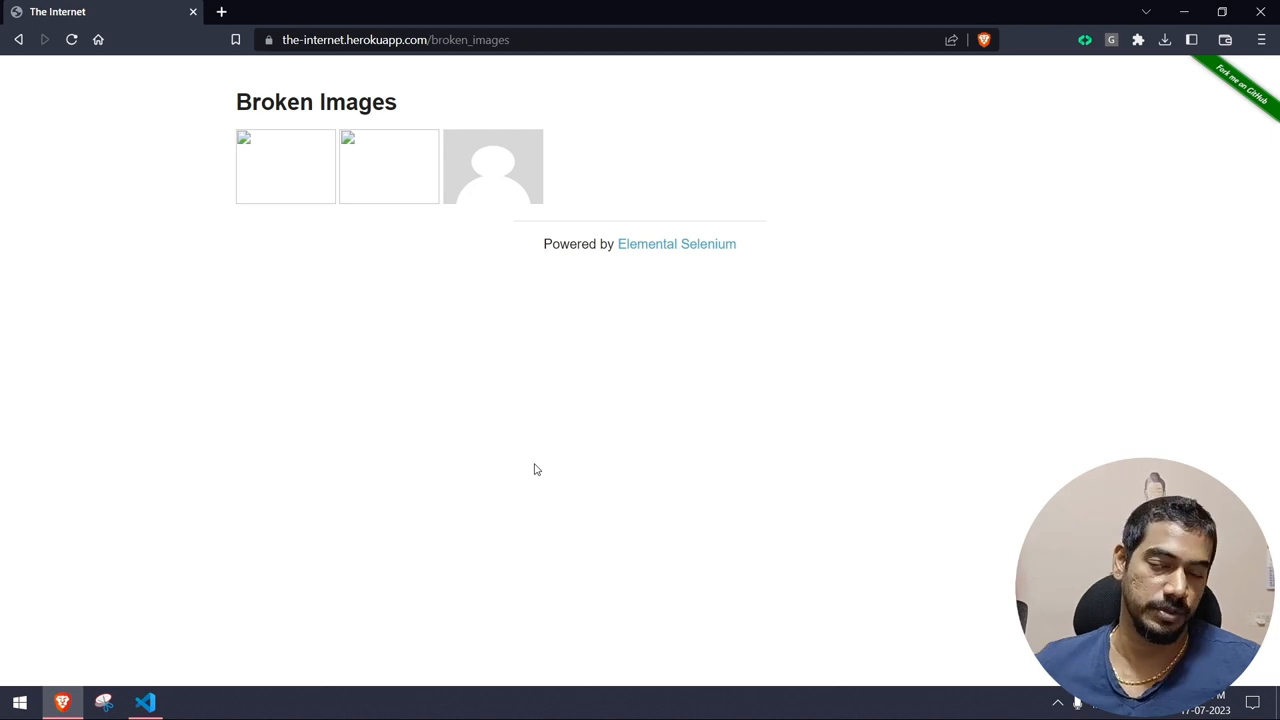
key("F12")
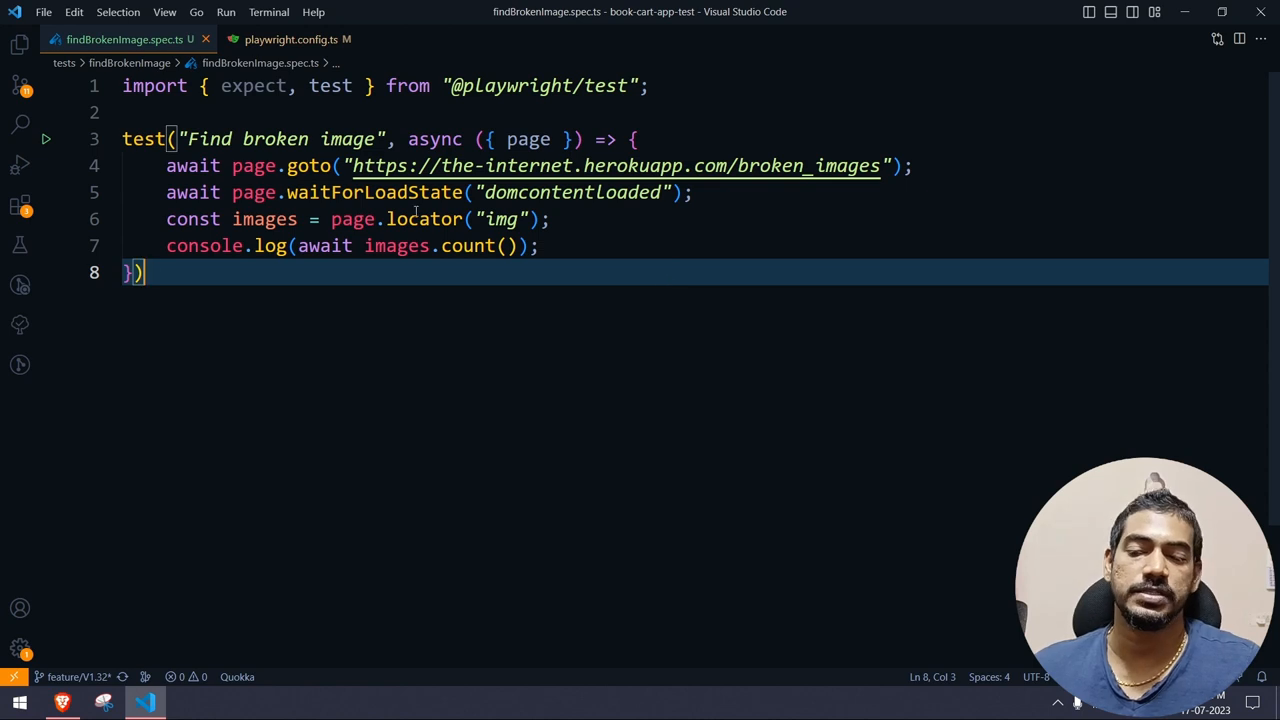
mouse_move(585, 166)
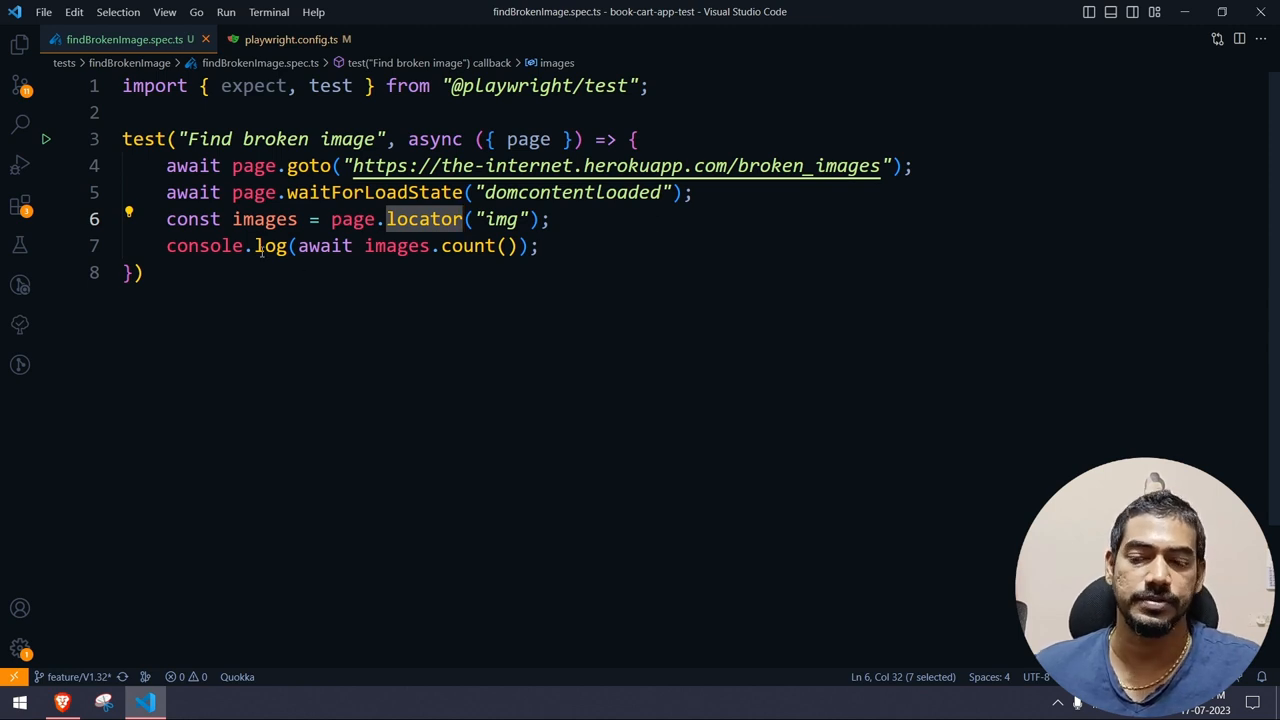
Step: Add const allImages = await images.all(); on a new line after the console.log
double_click(264, 219)
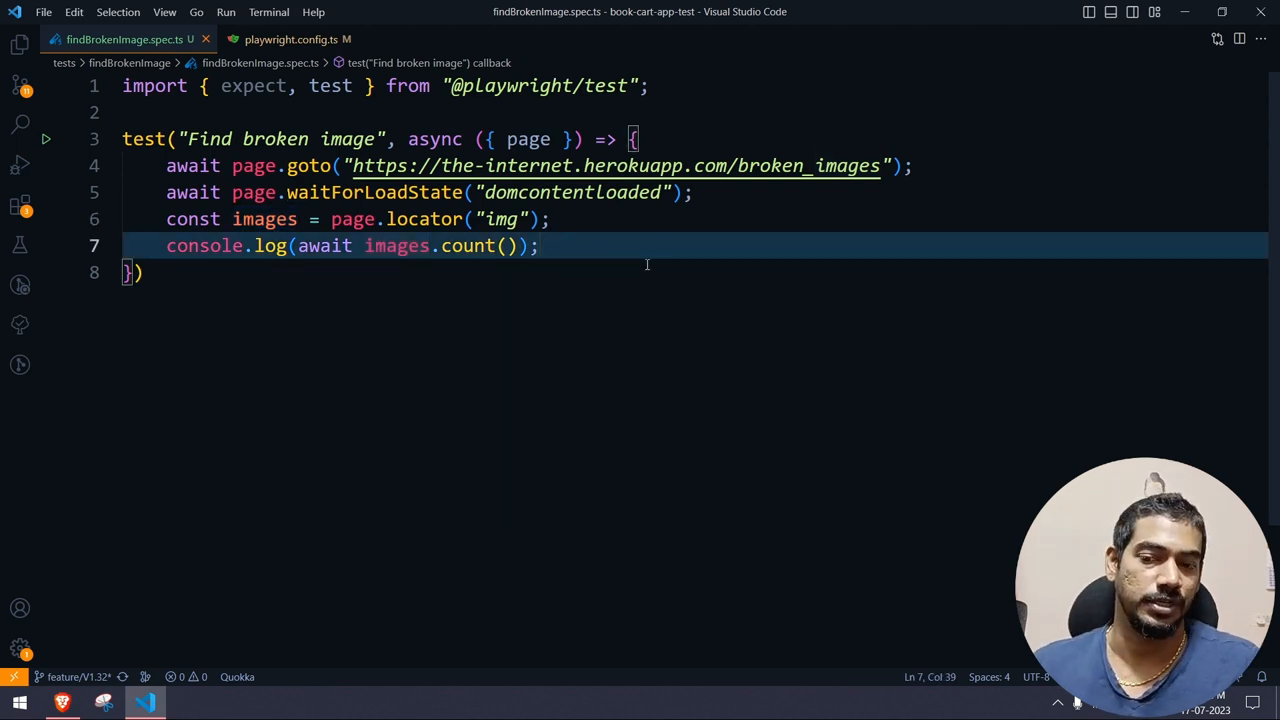
key("Enter")
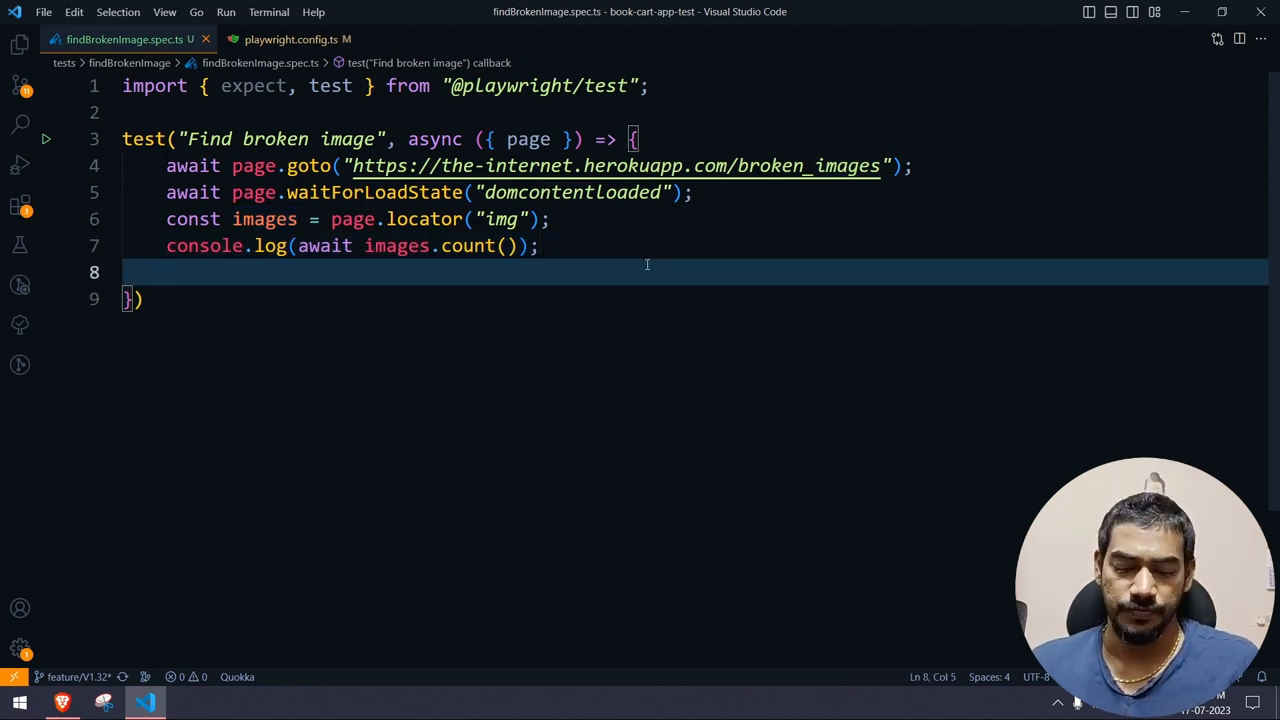
type("images.all(")
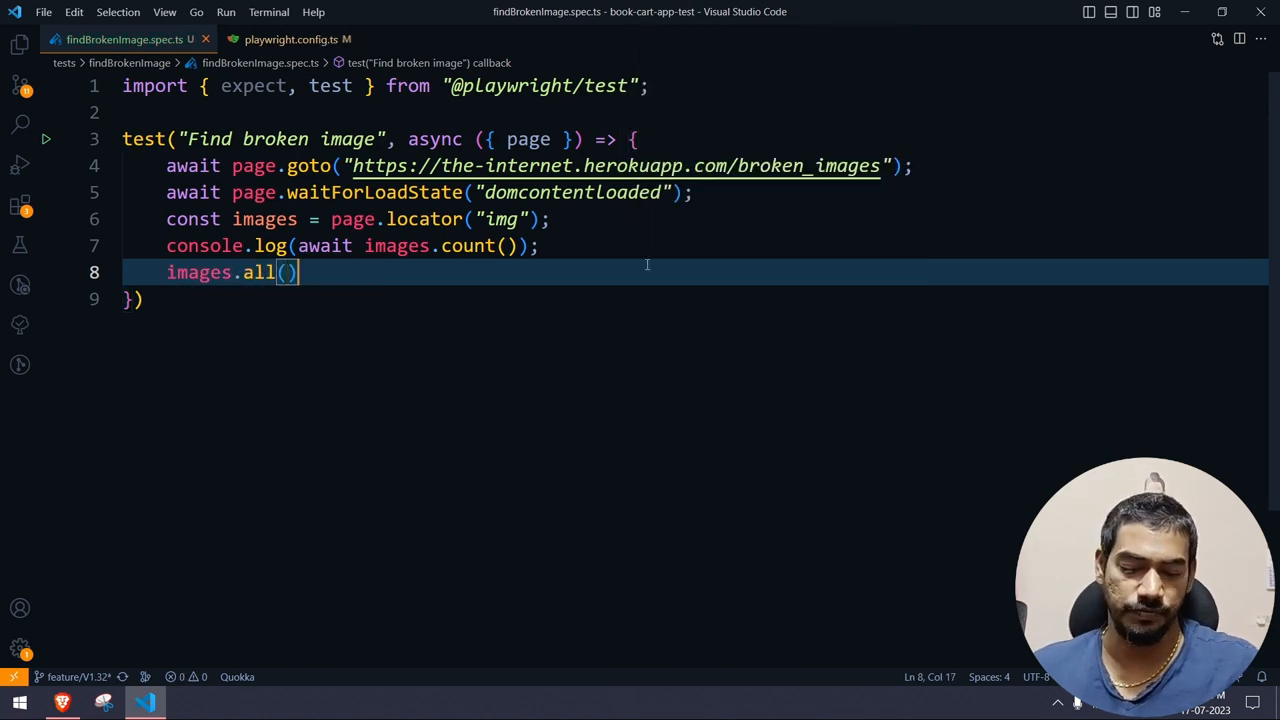
type(";")
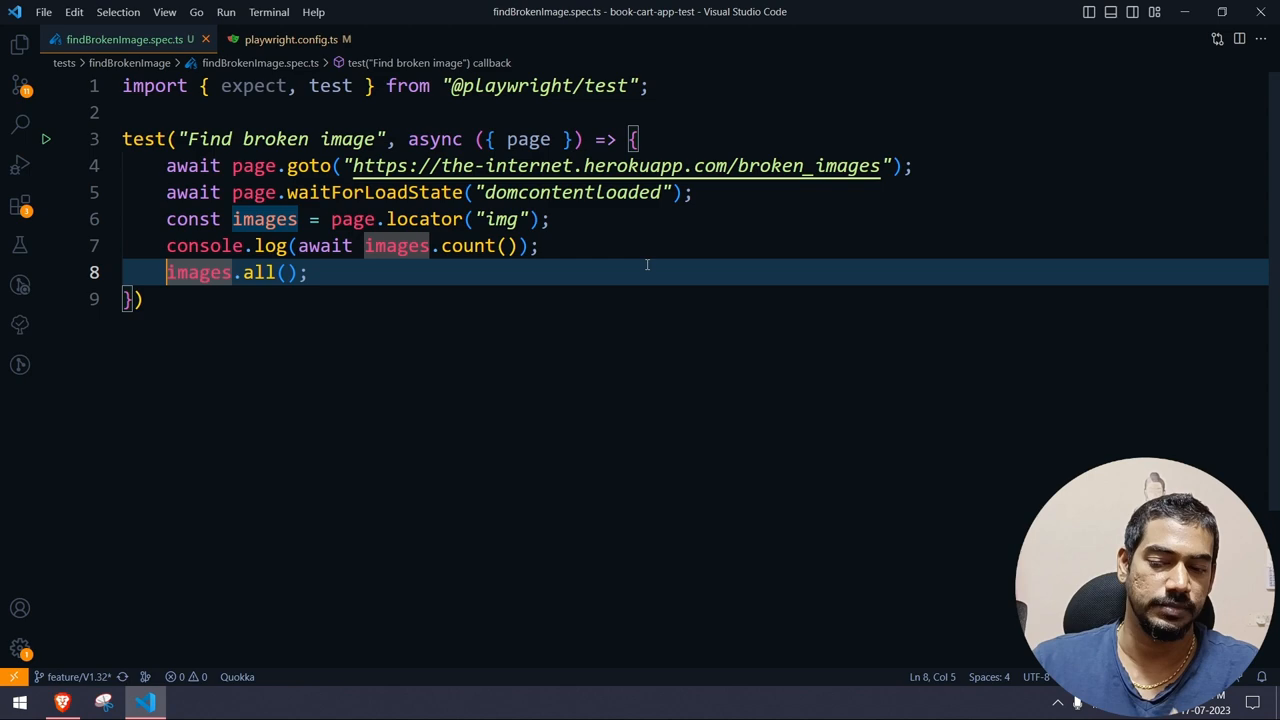
type("const allImages")
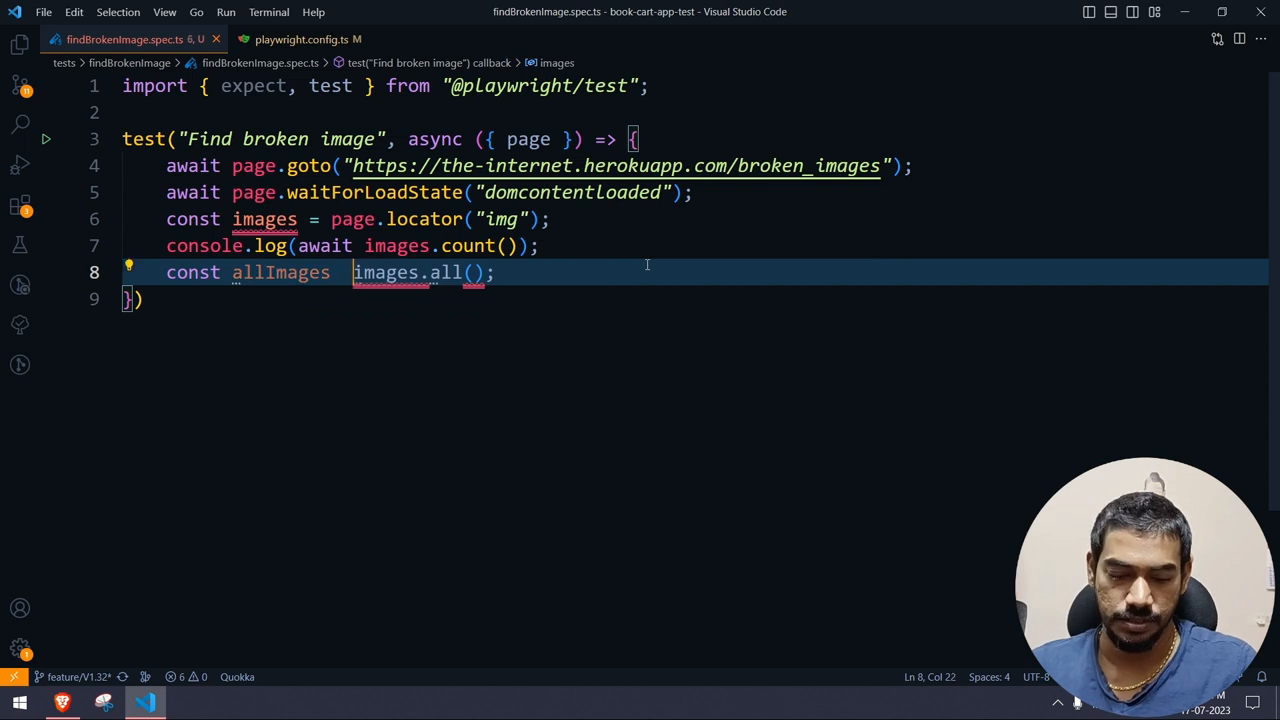
type("= await")
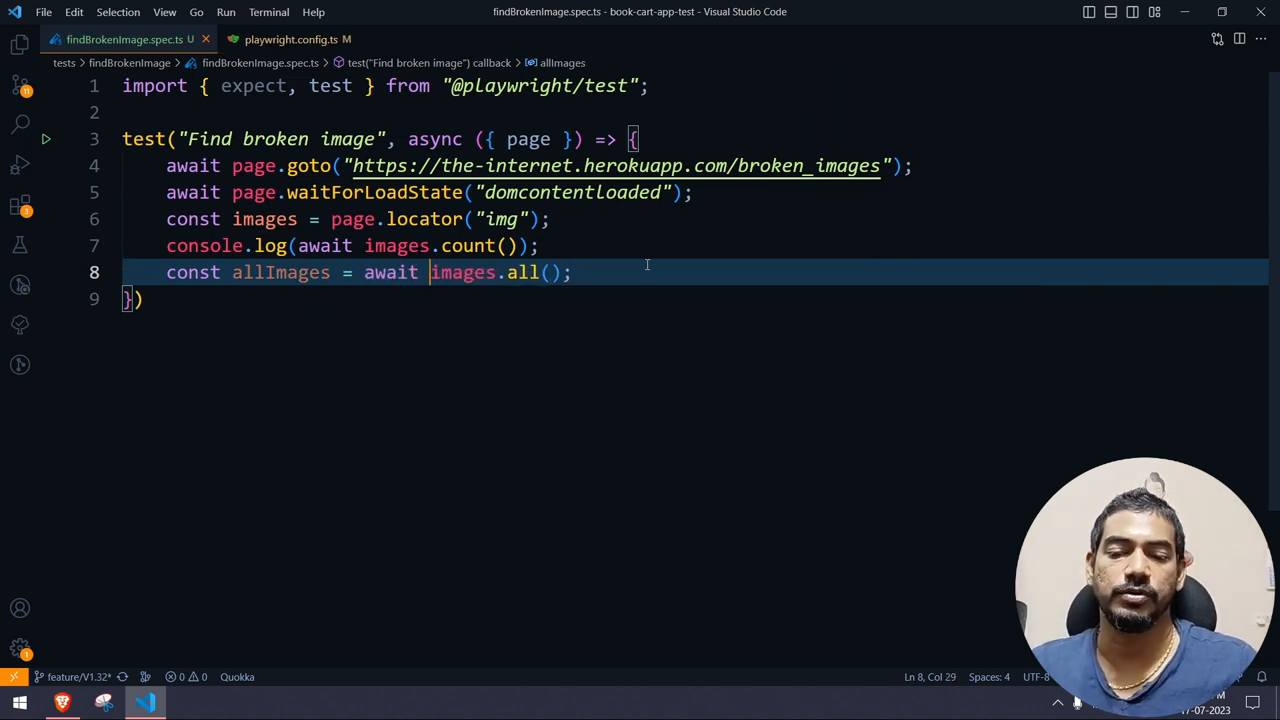
key("Enter")
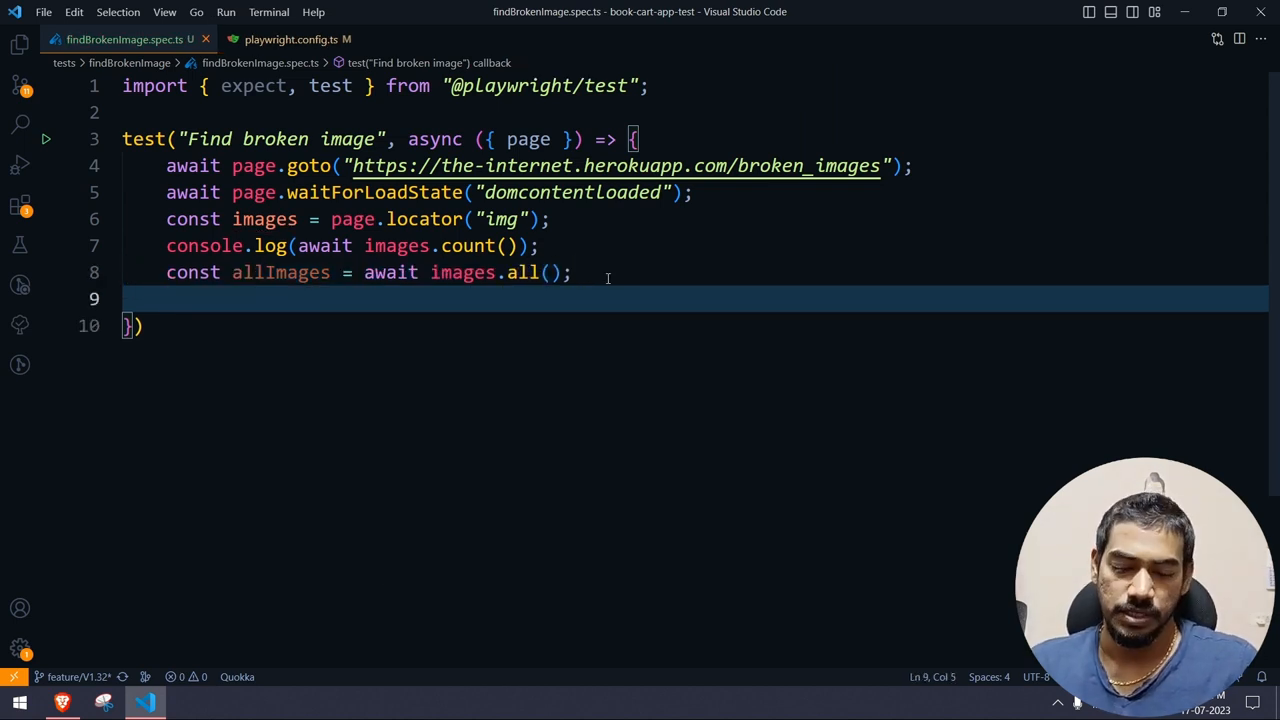
Step: Add a for await loop of img over allImages, storing img.getAttribute("src") in imgSrc
type("for")
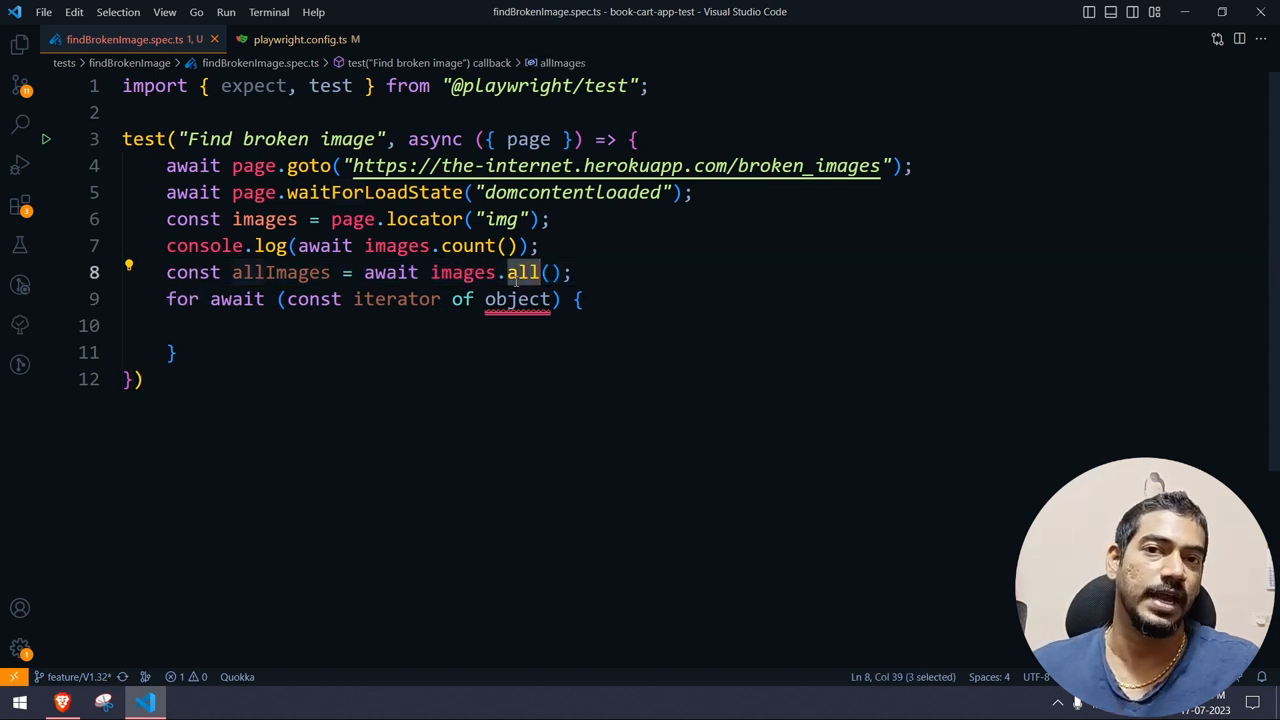
double_click(280, 272)
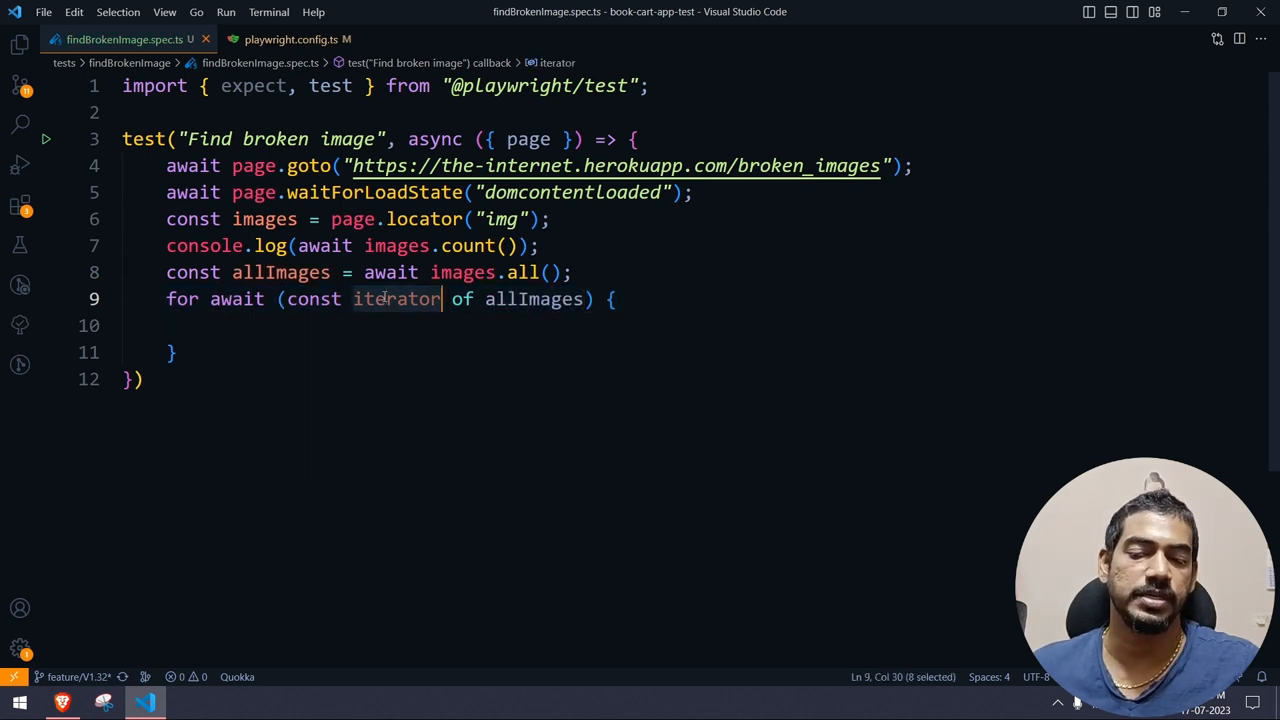
type("mi")
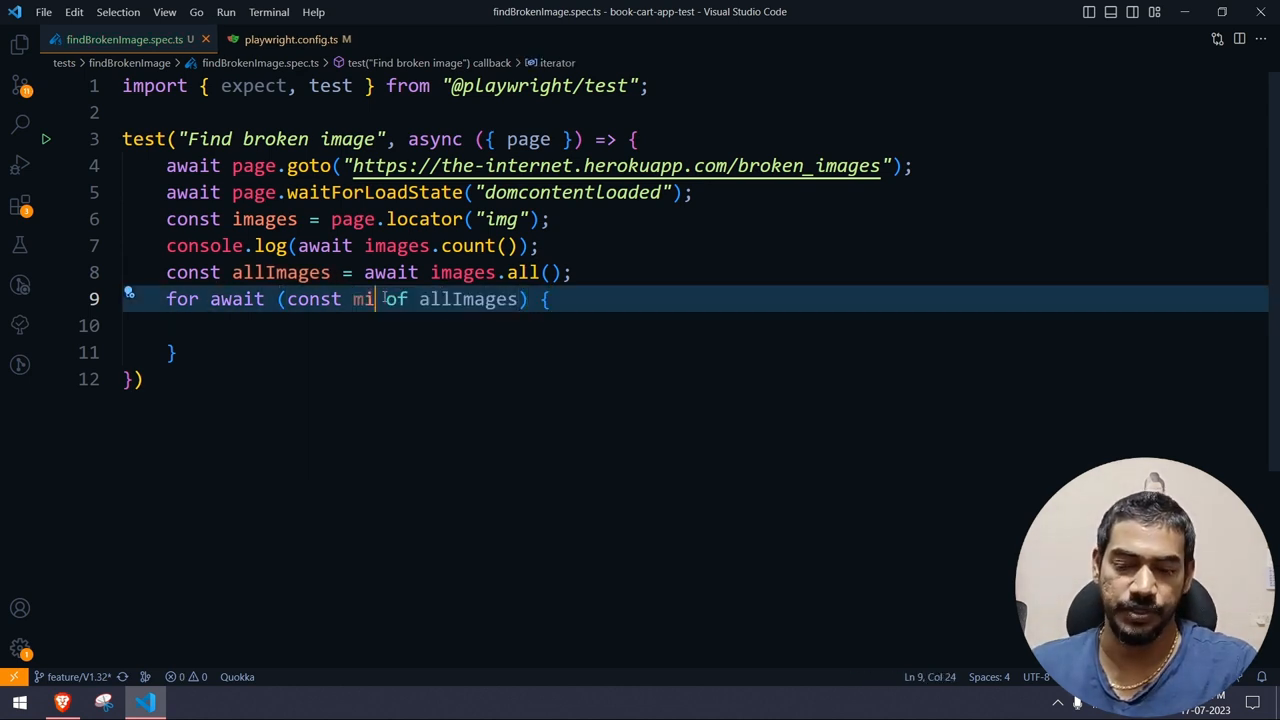
type("g")
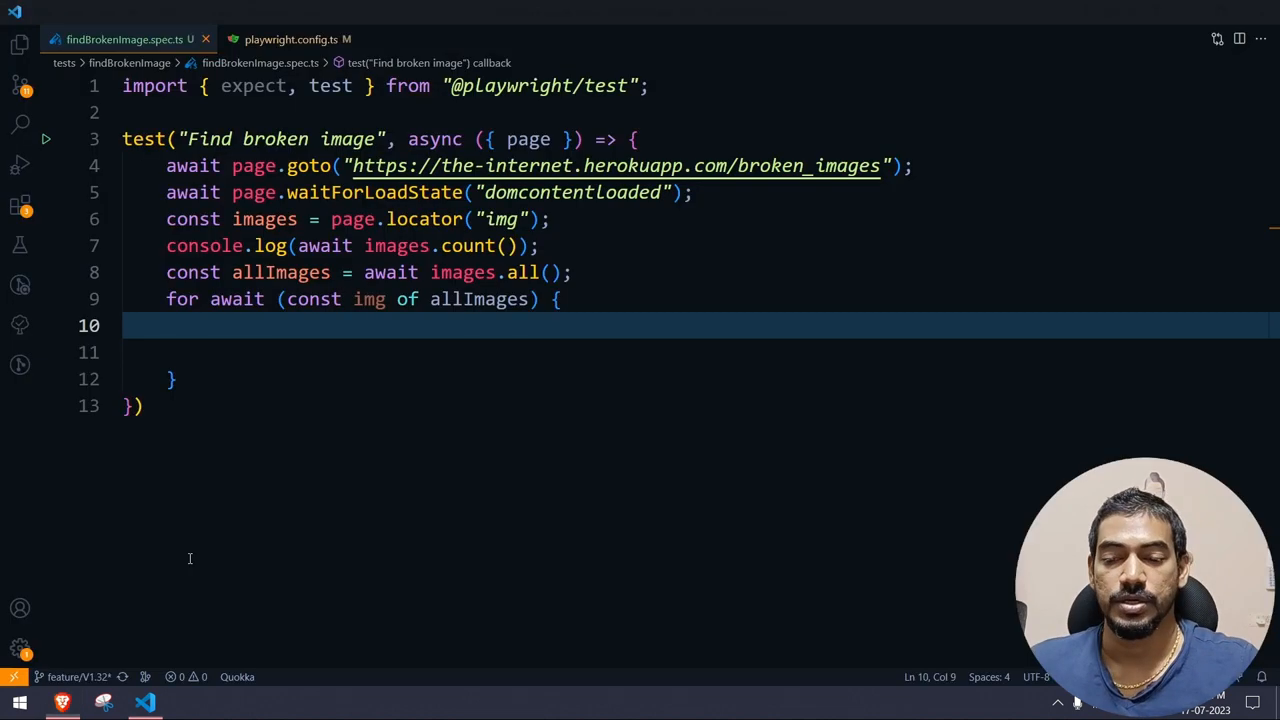
type("images")
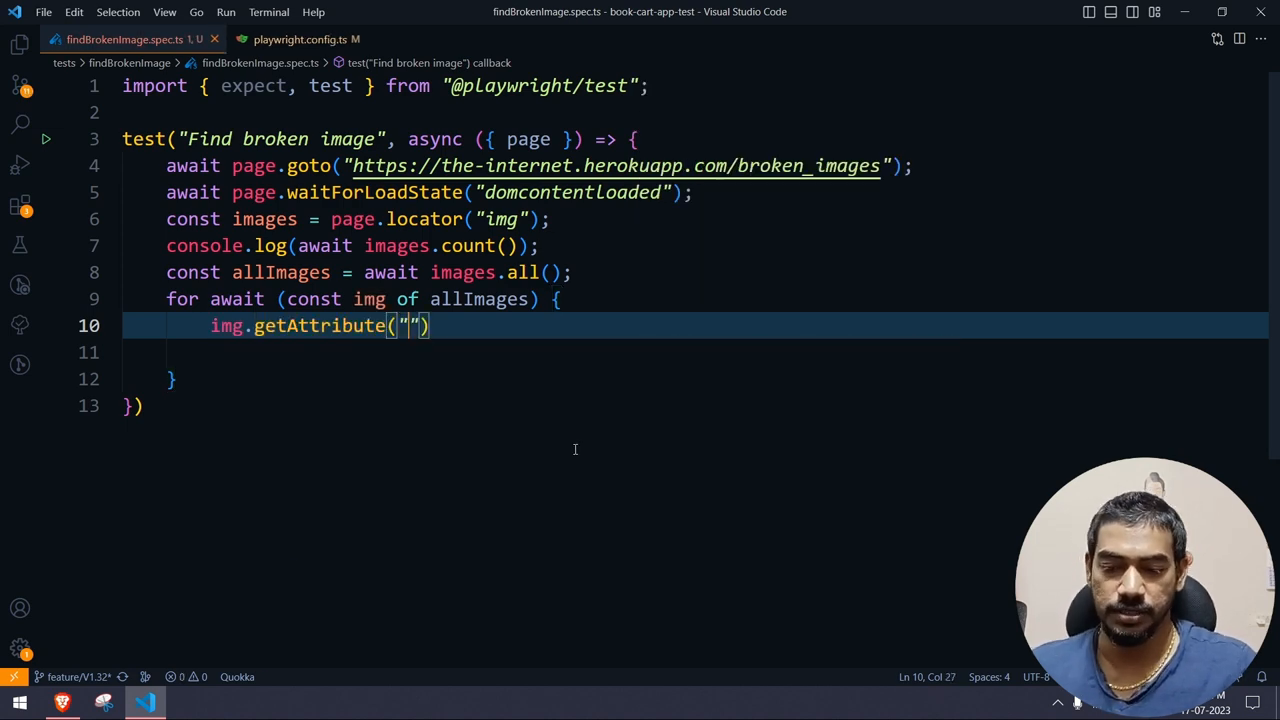
type("src")
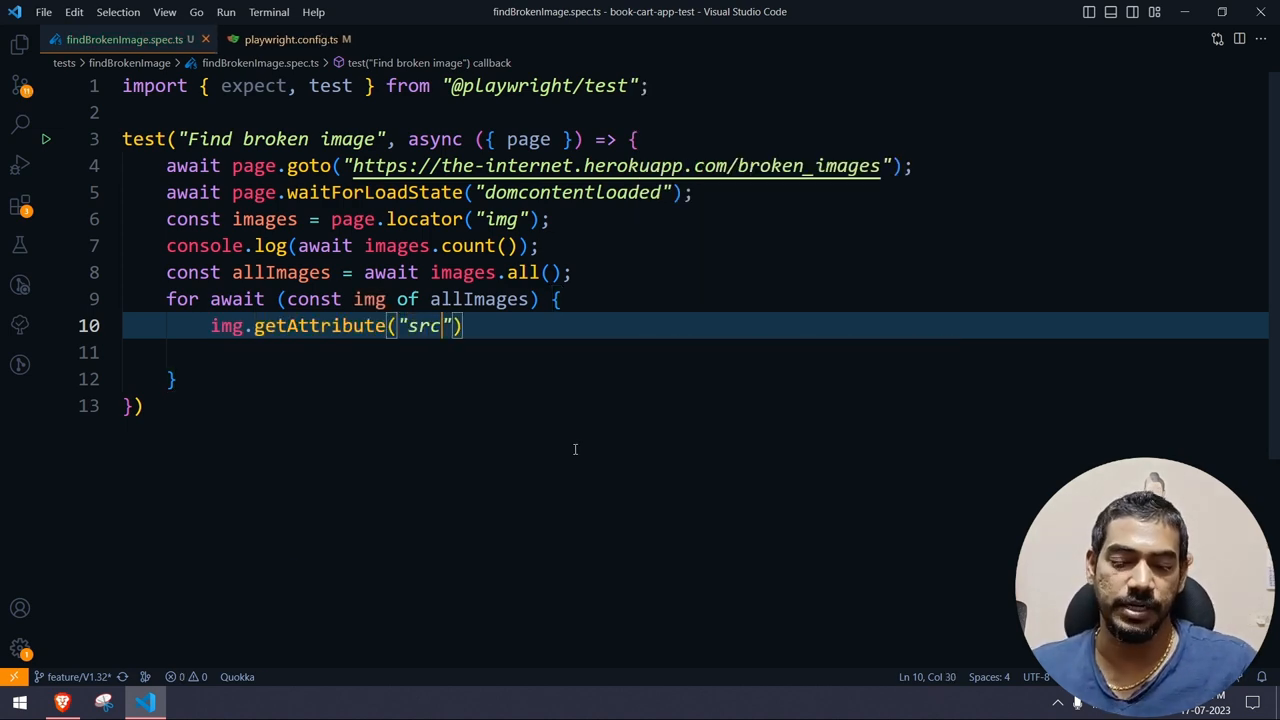
type("c")
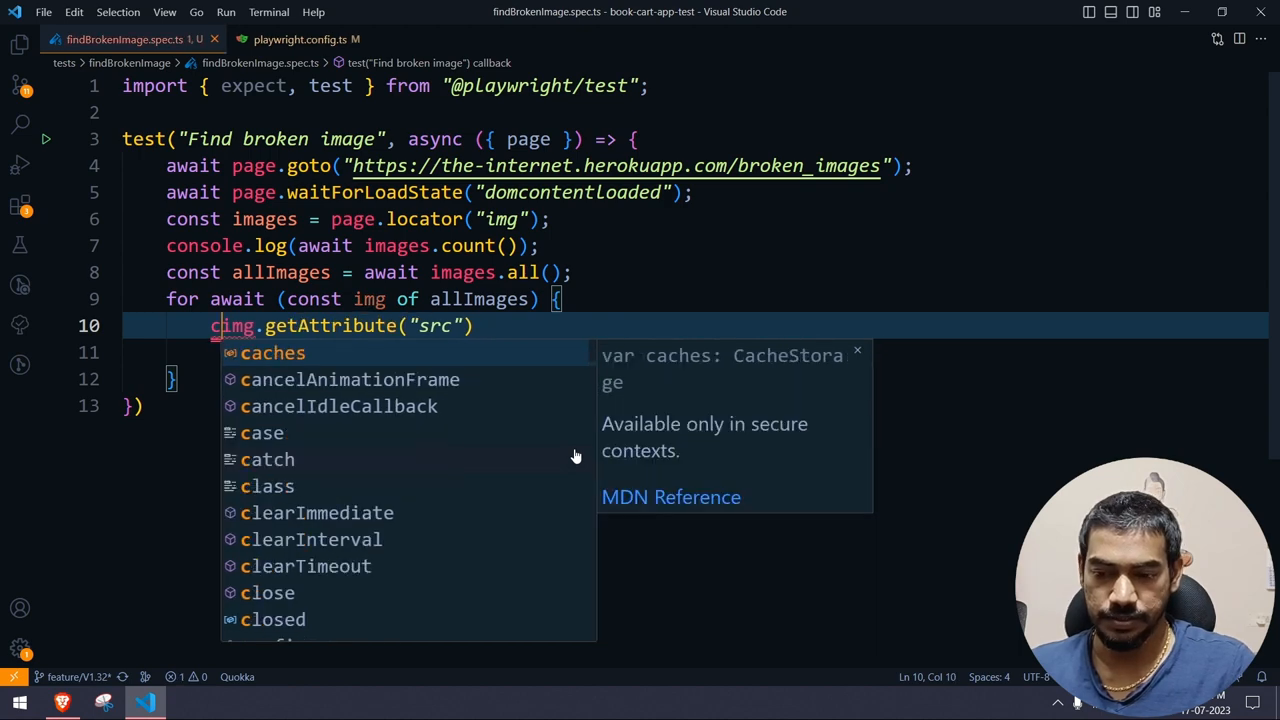
type("onst imgSrc =")
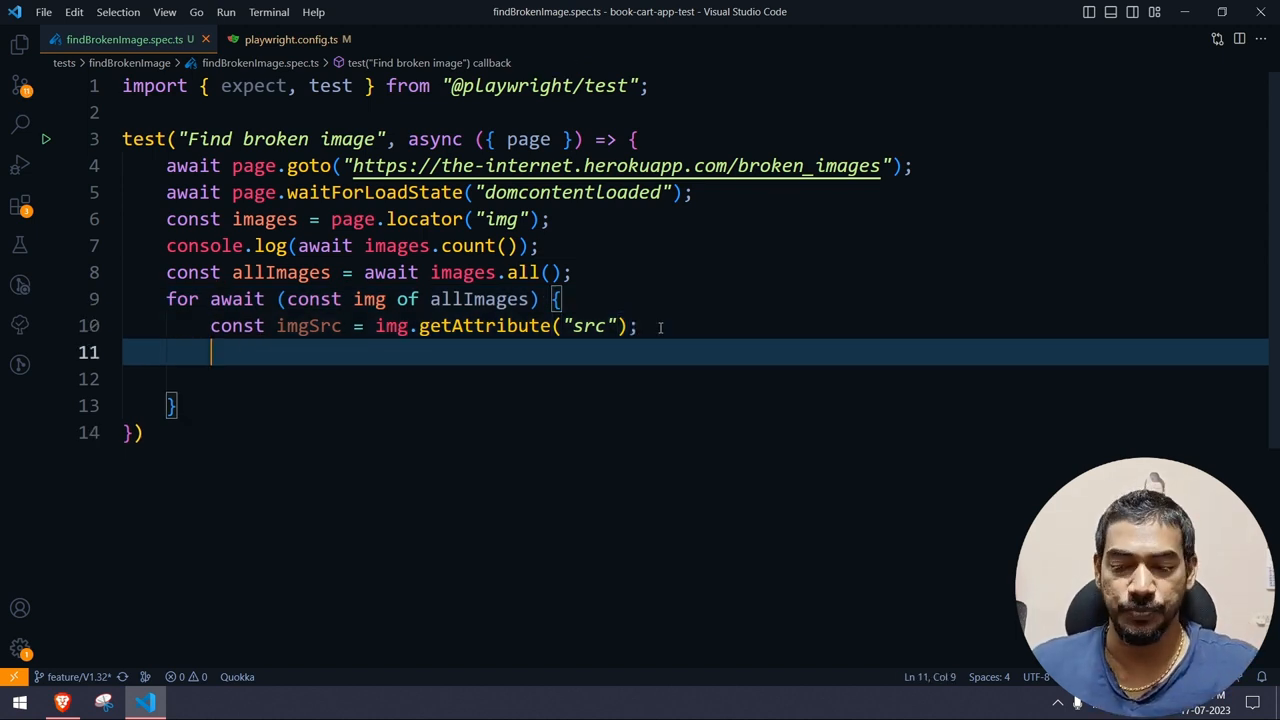
Step: Await the src lookup and add expect.soft(imgSrc?.length).toBeGreaterThan(1) inside the loop
type("expect")
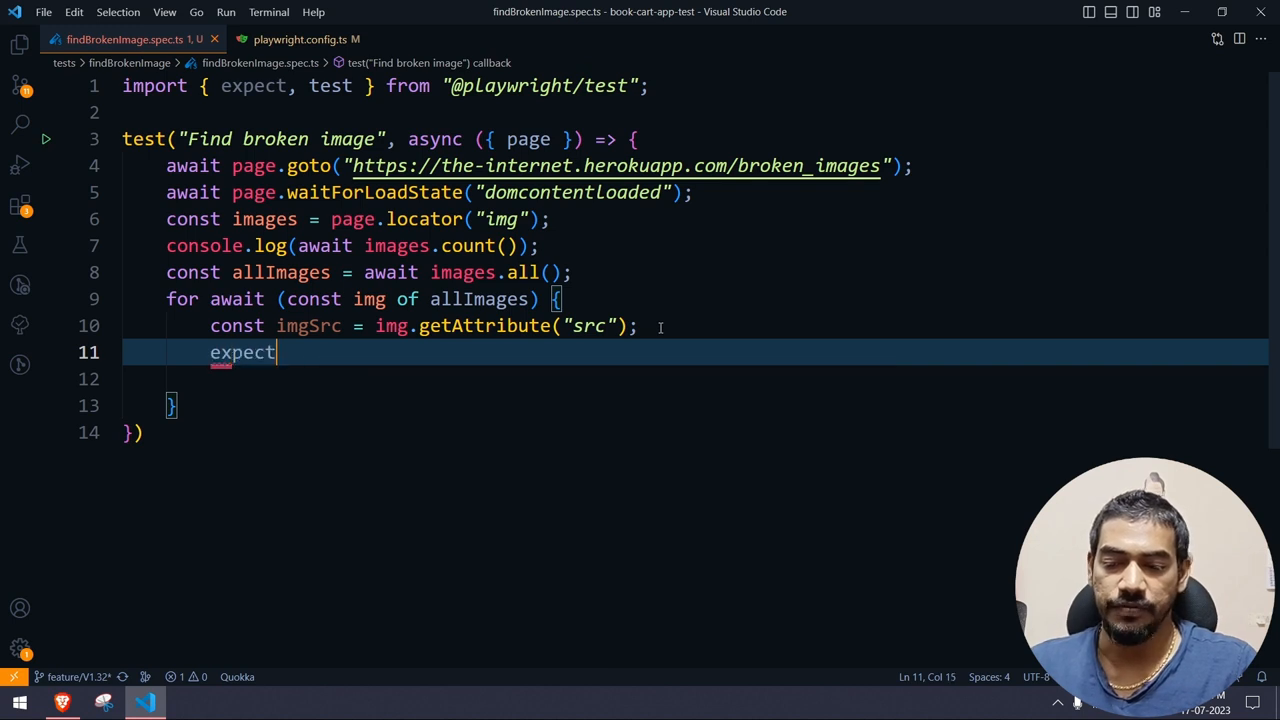
type("(images)")
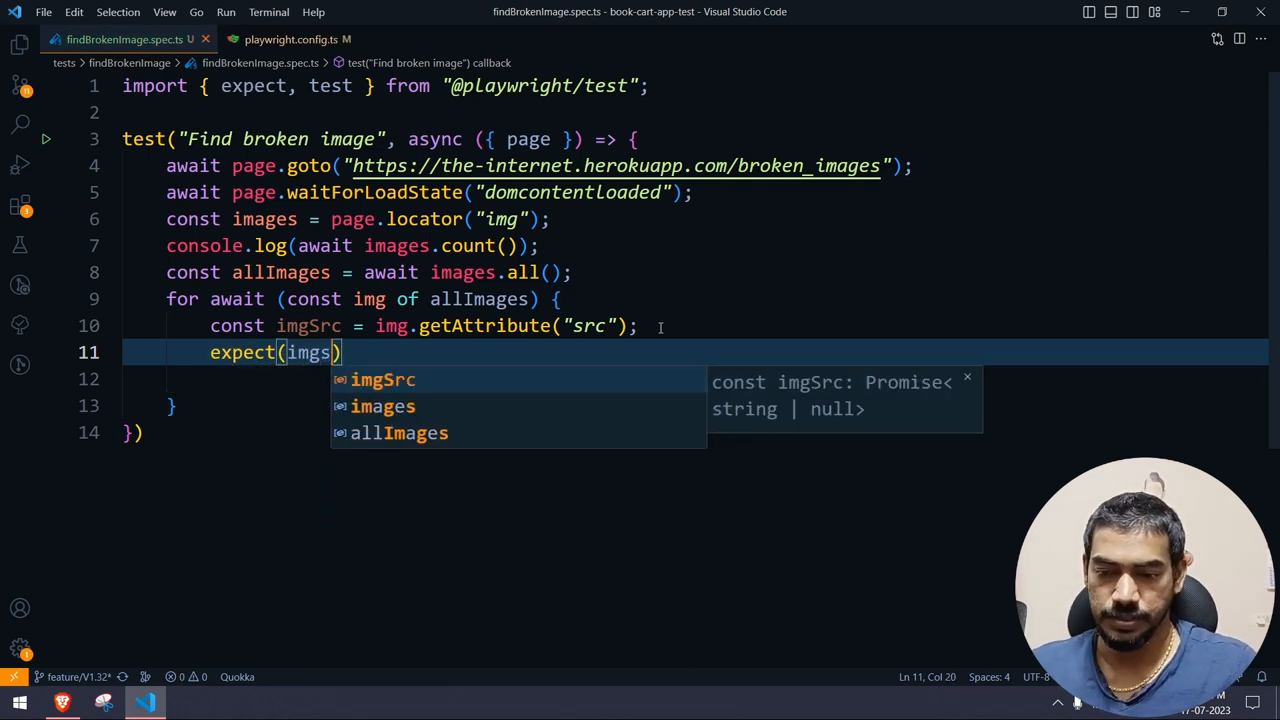
type("rc.")
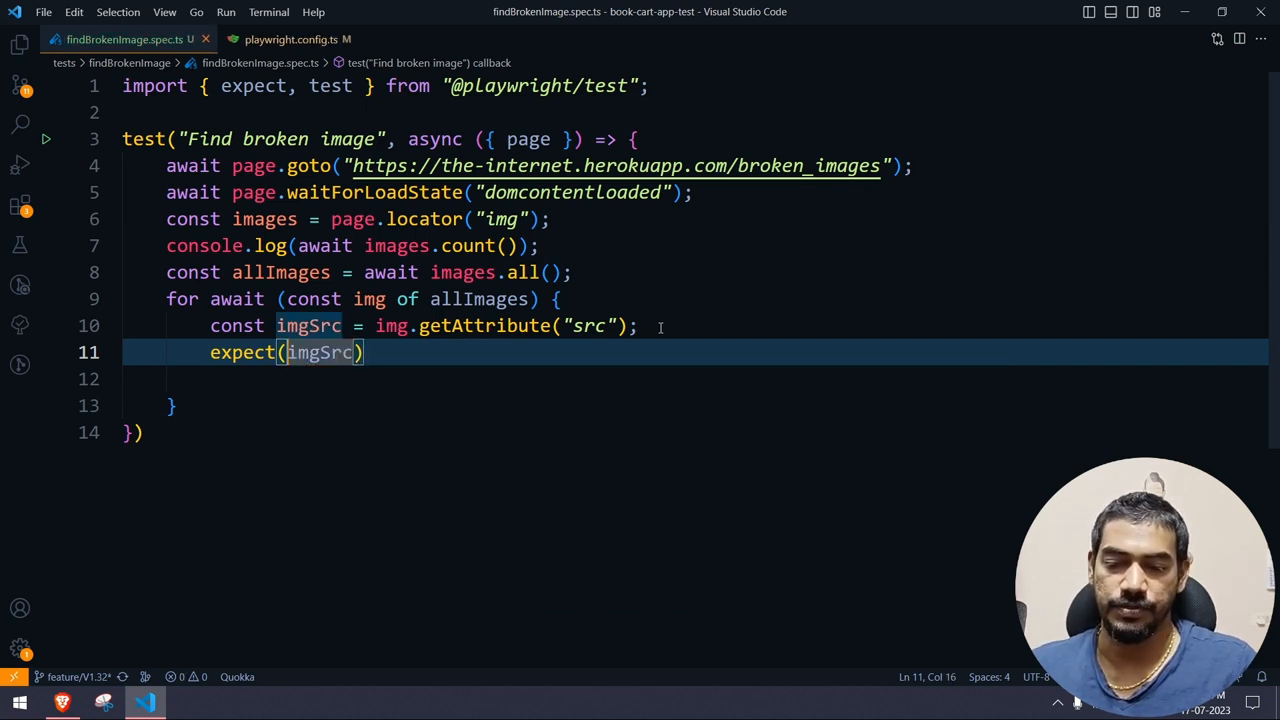
type("await")
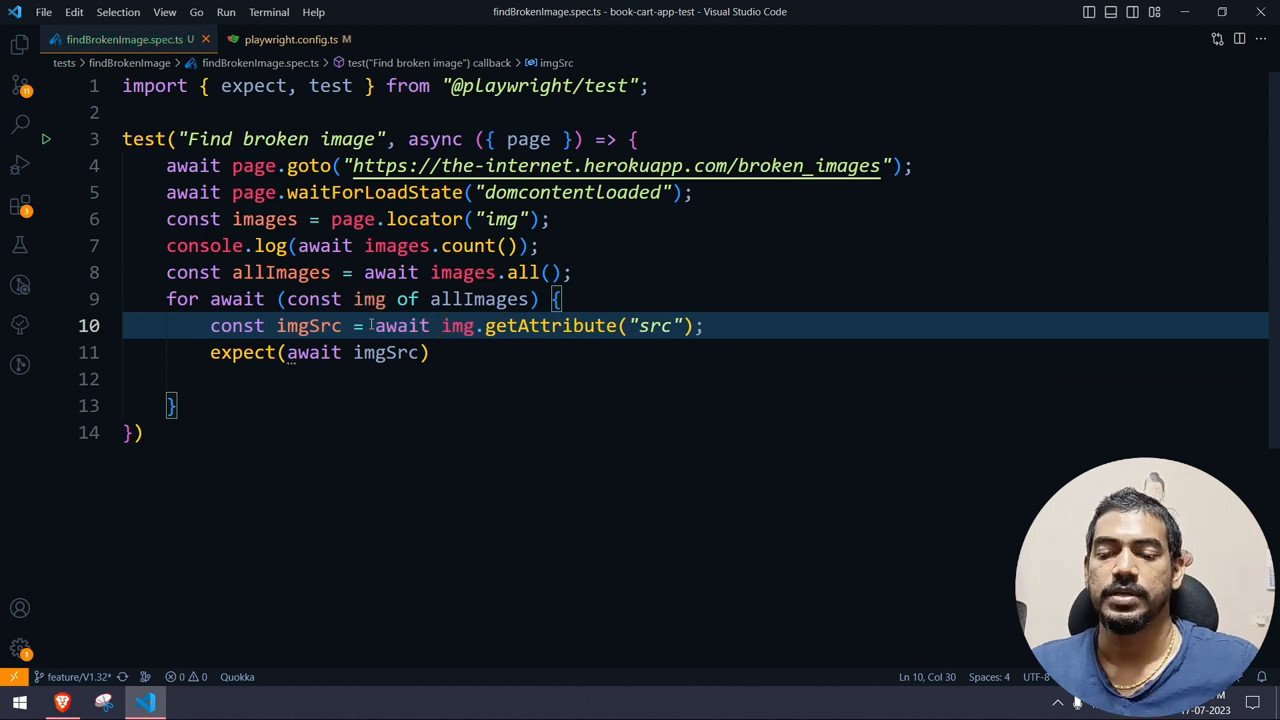
type(".length")
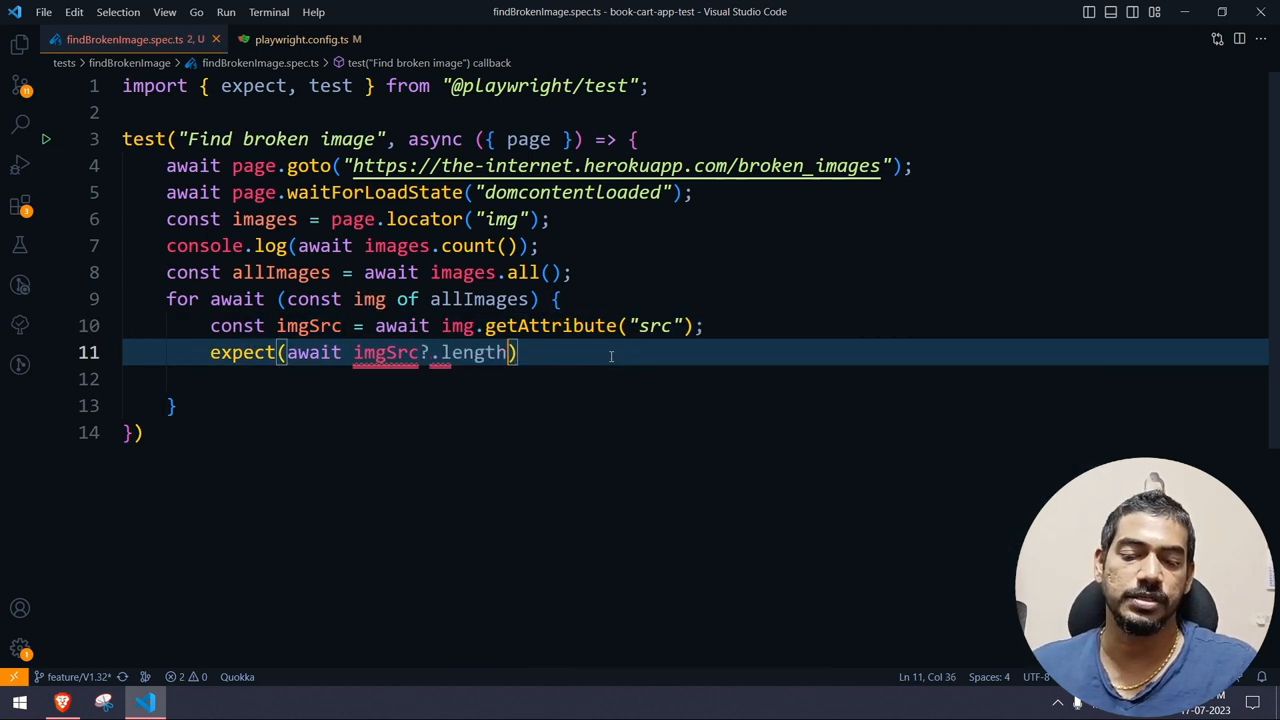
left_click(322, 352)
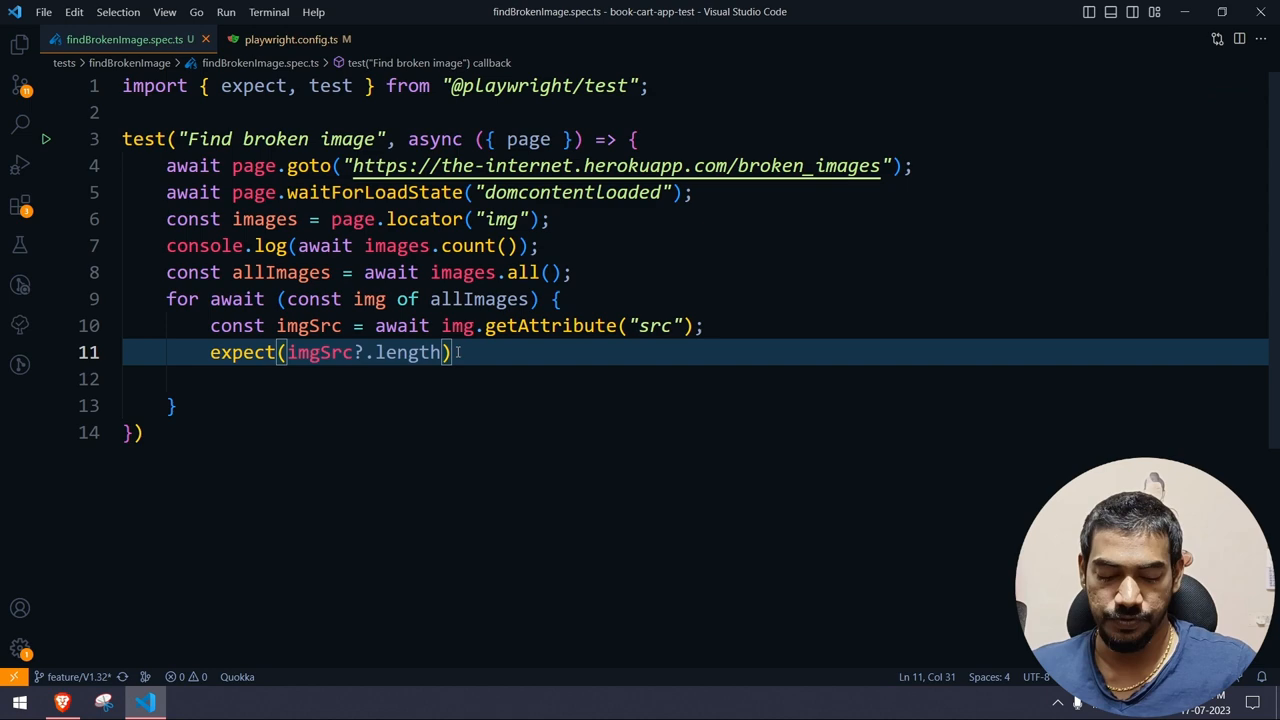
type(".b")
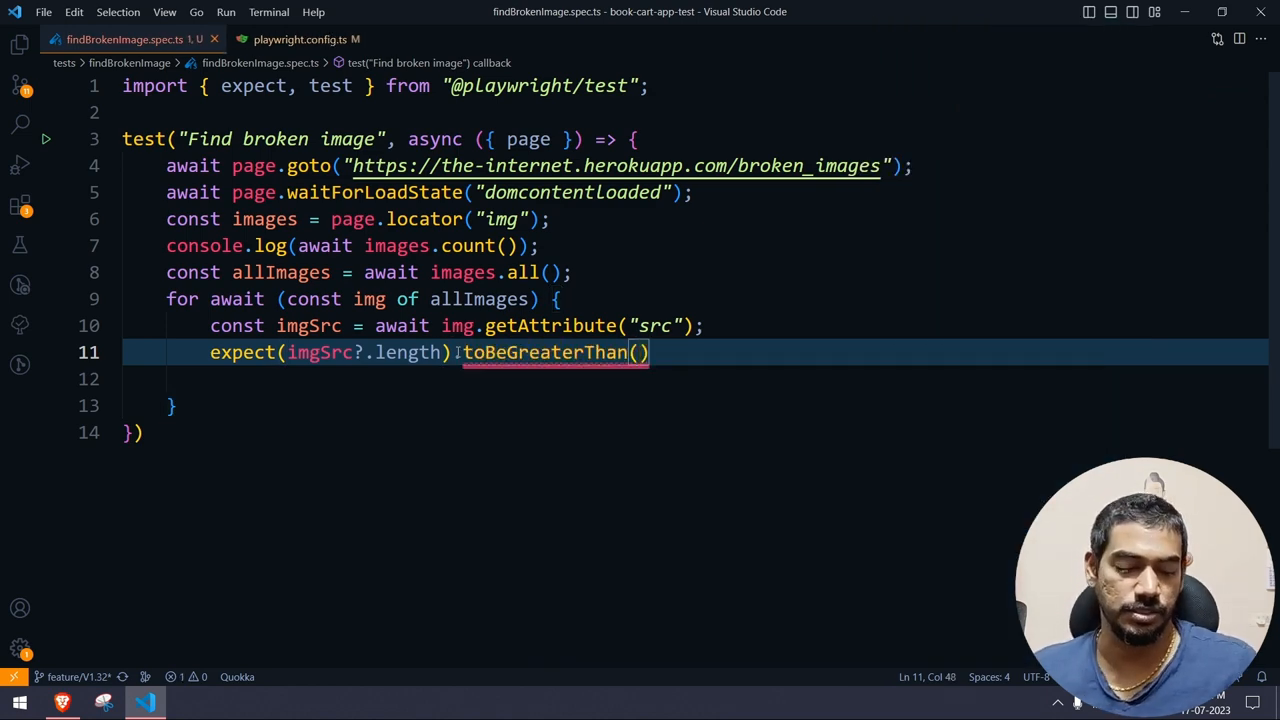
type("1;")
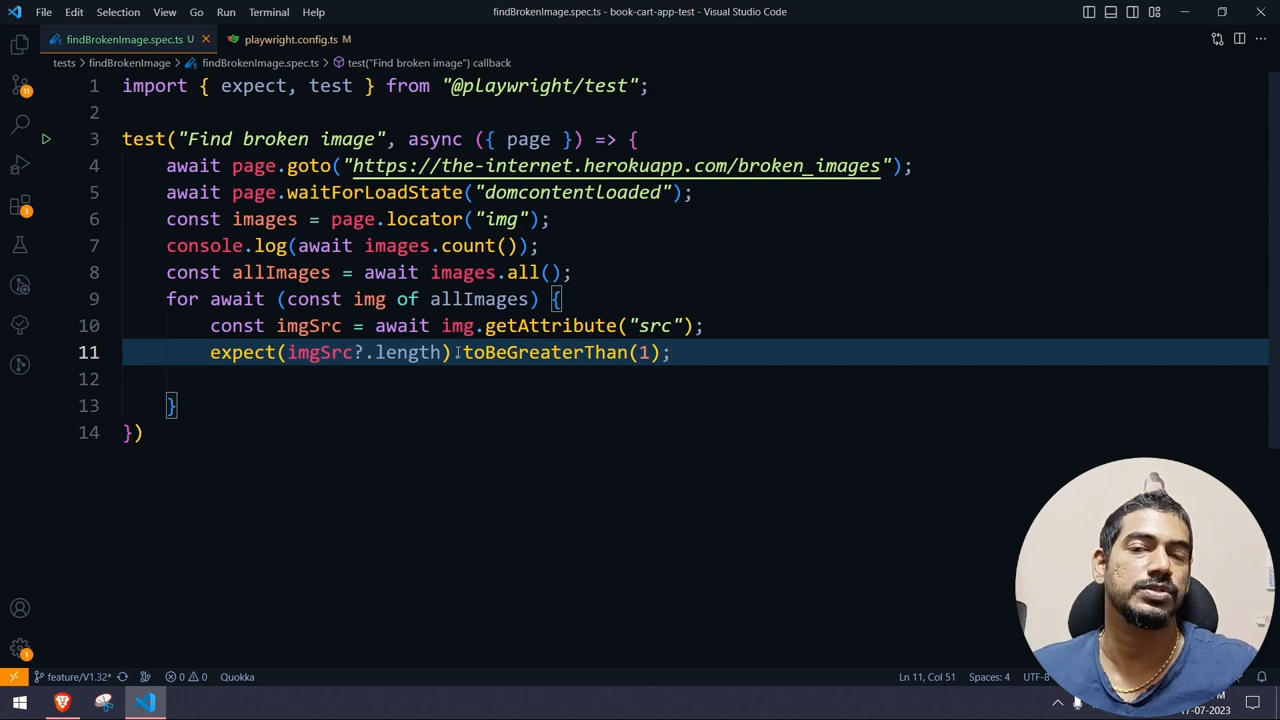
left_click(540, 373)
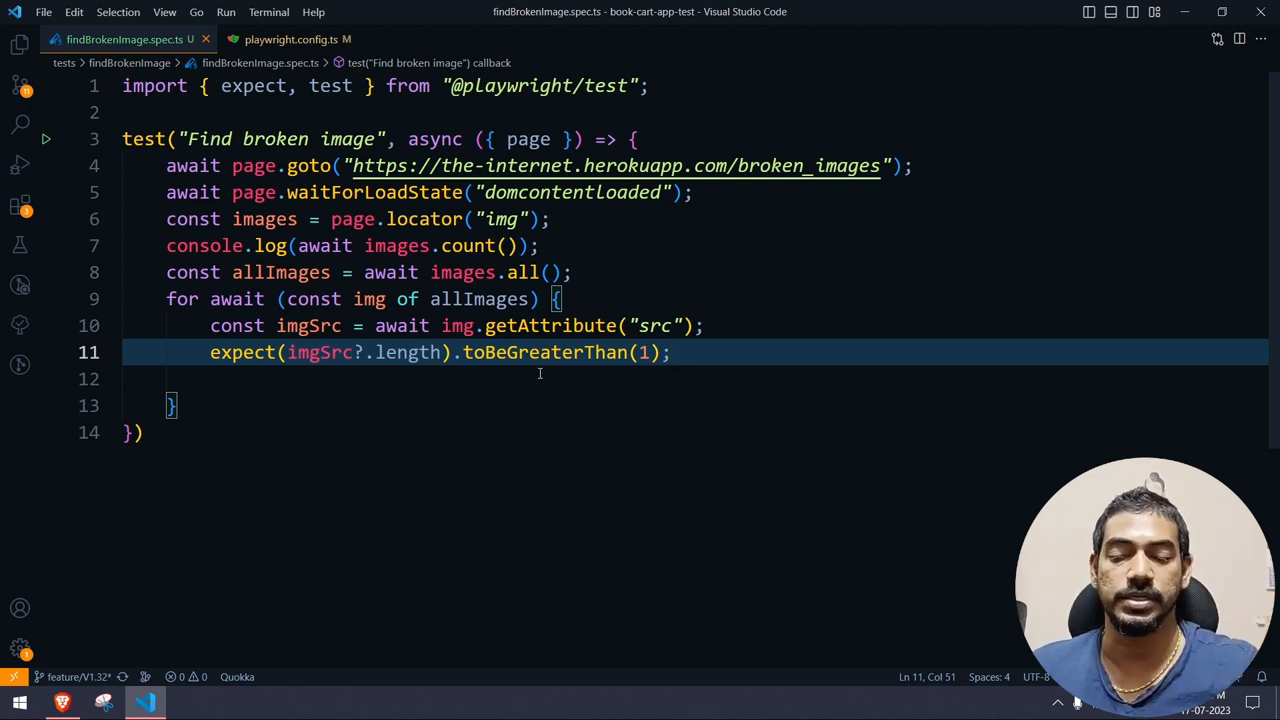
double_click(242, 352)
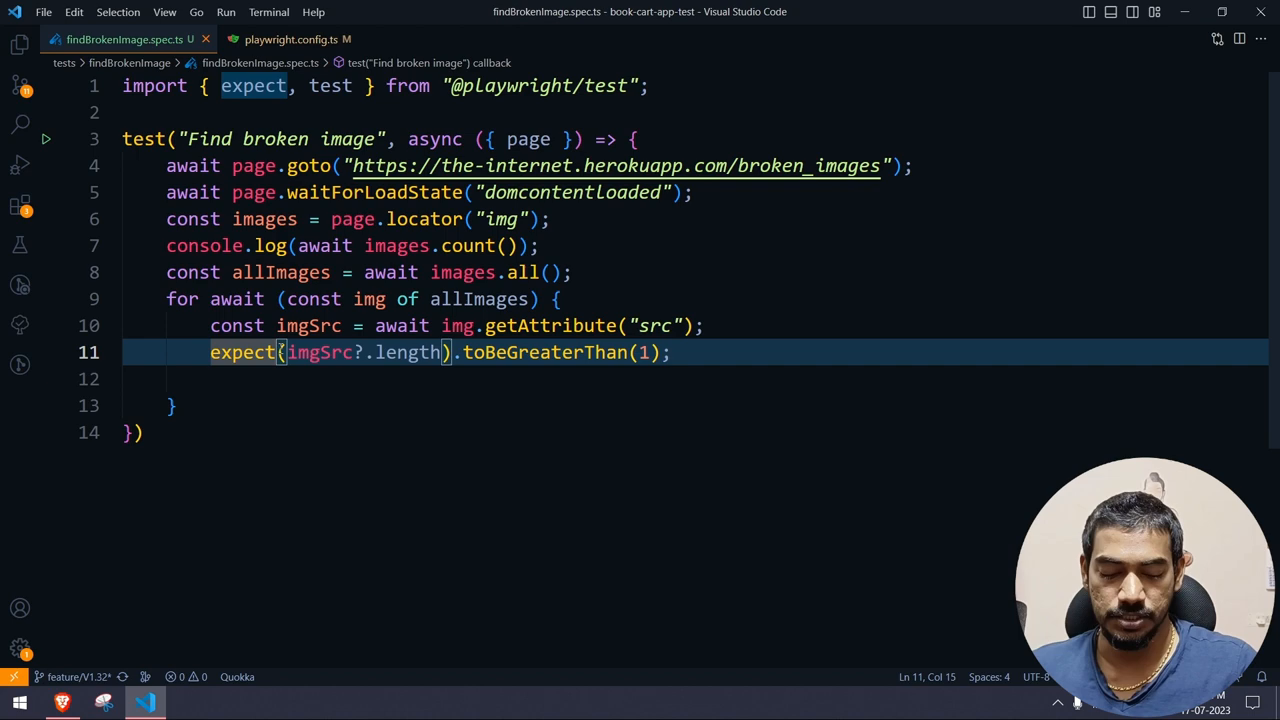
type(".soft")
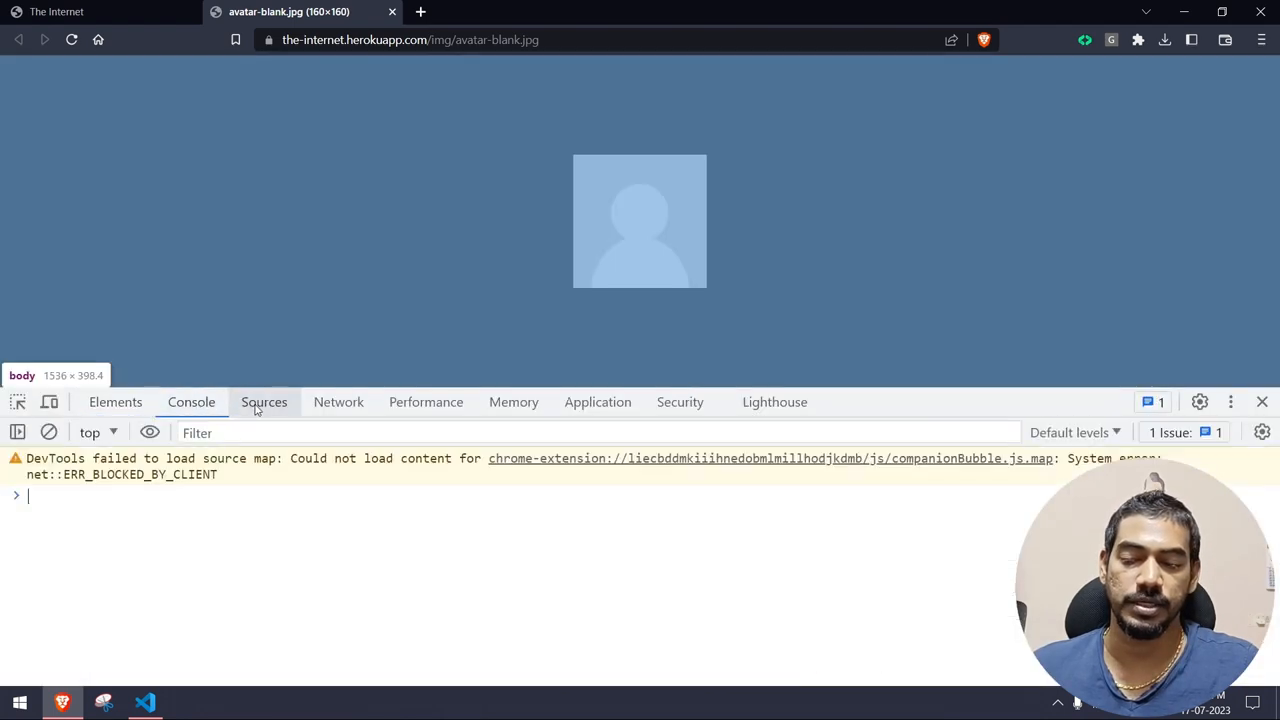
Step: Show the Elements panel of DevTools for the avatar-blank.jpg image tab
left_click(115, 401)
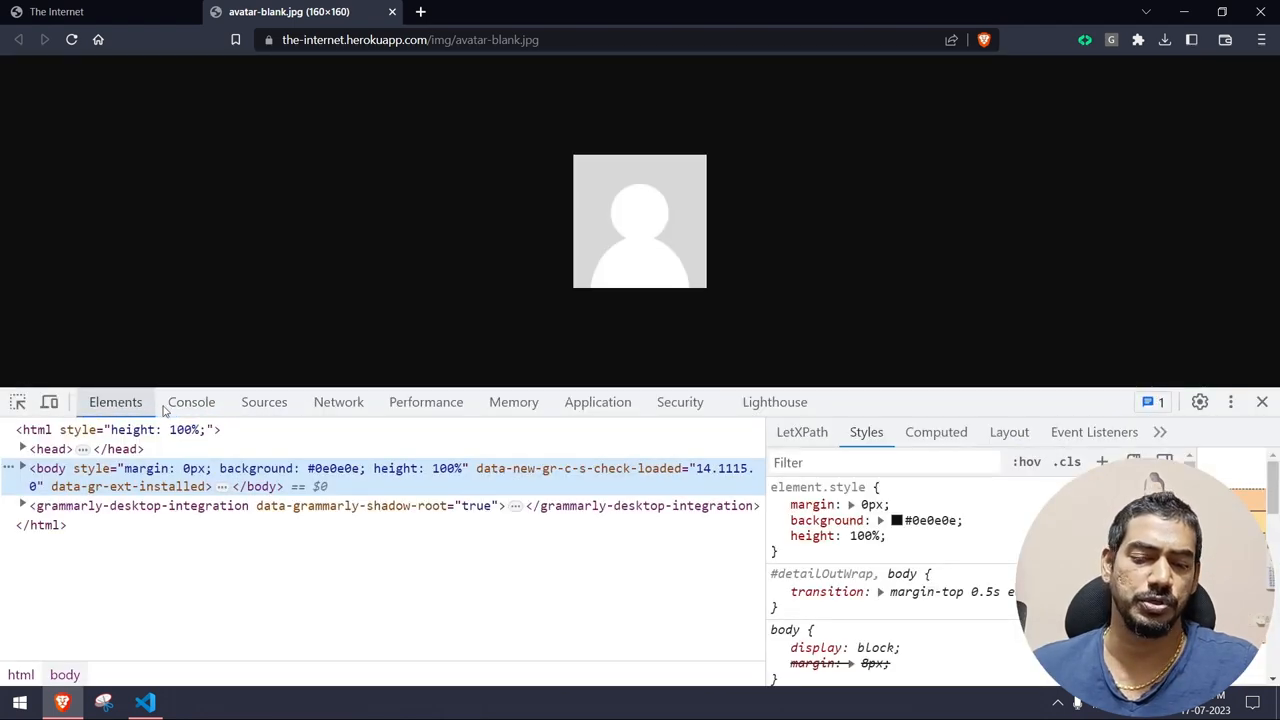
left_click(338, 402)
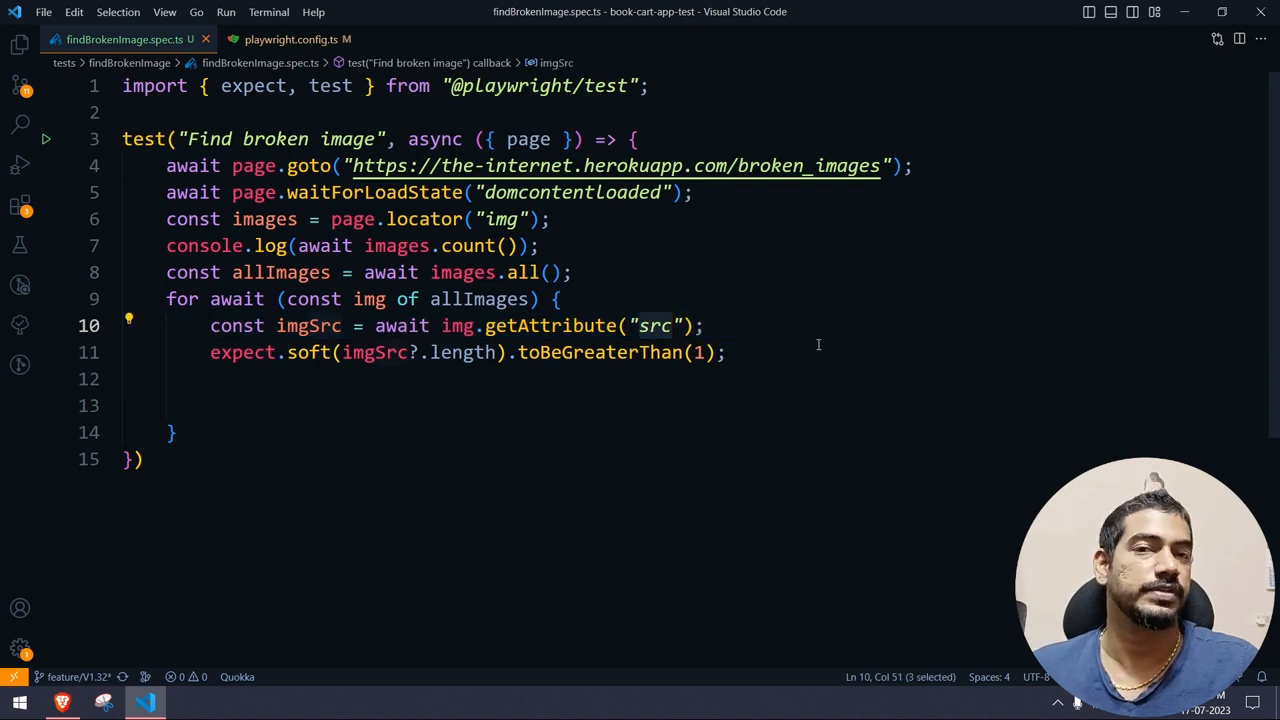
type("t")
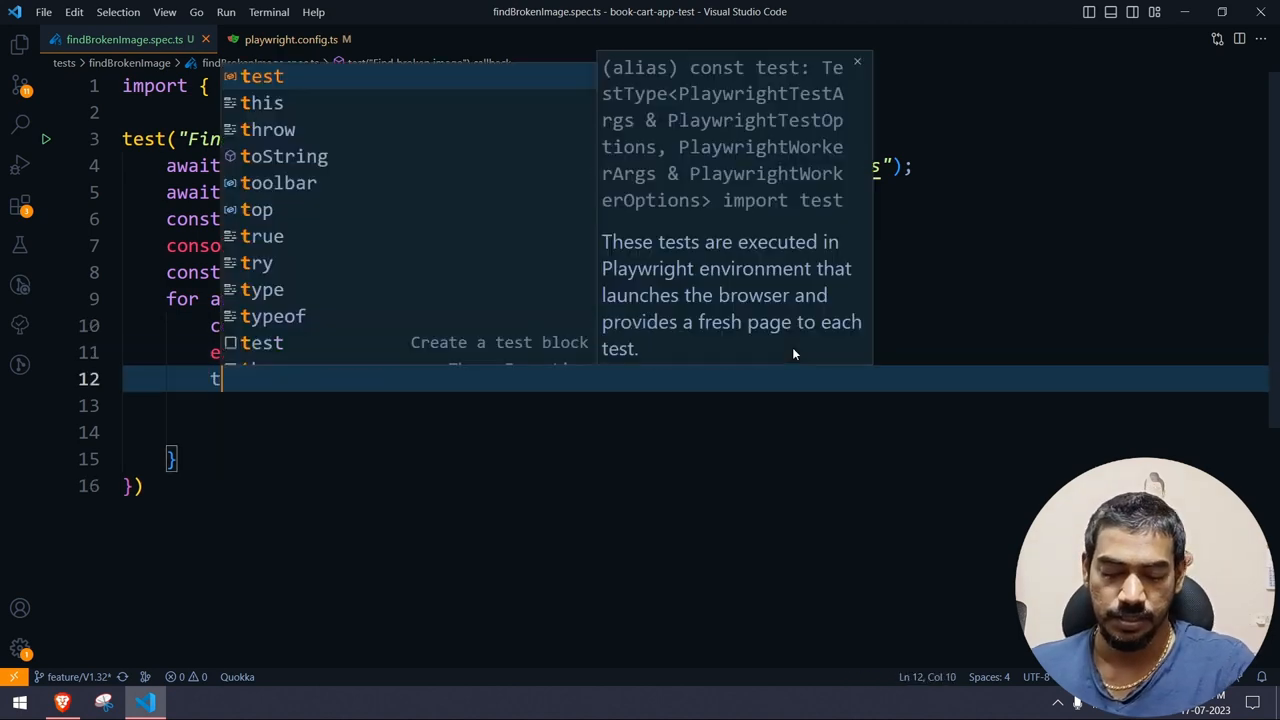
type("page.r")
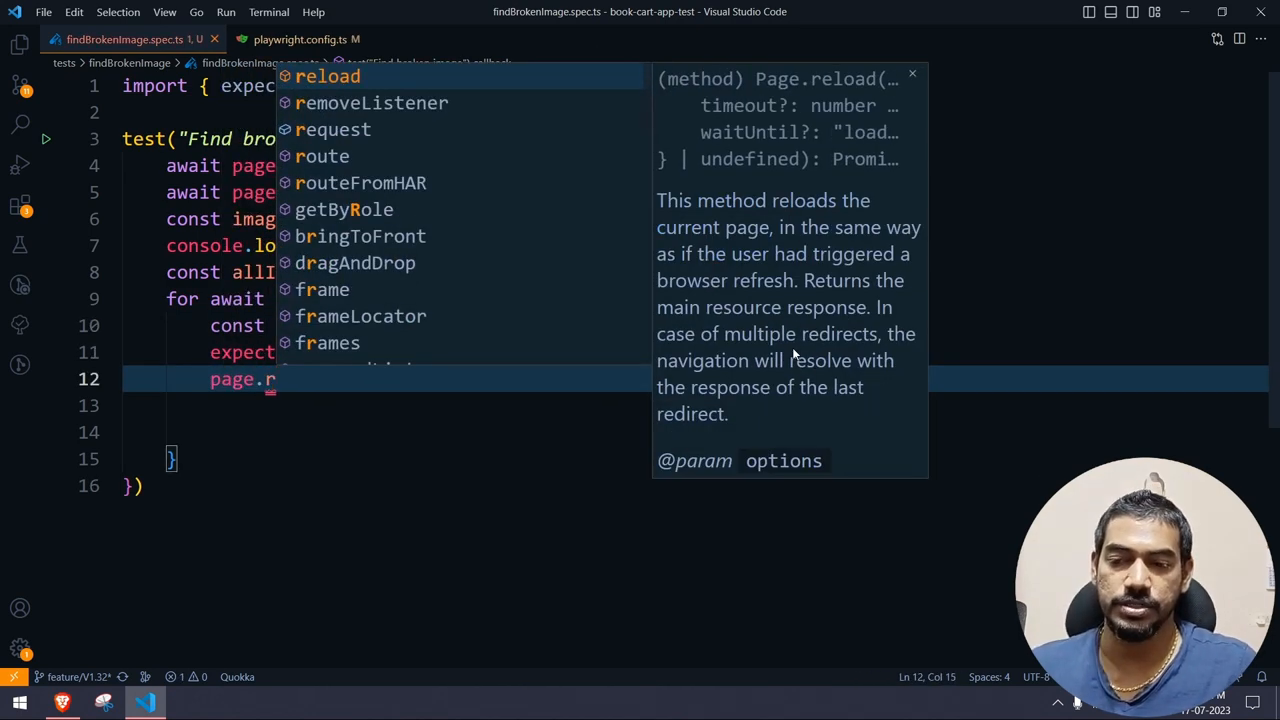
type("equest.ge")
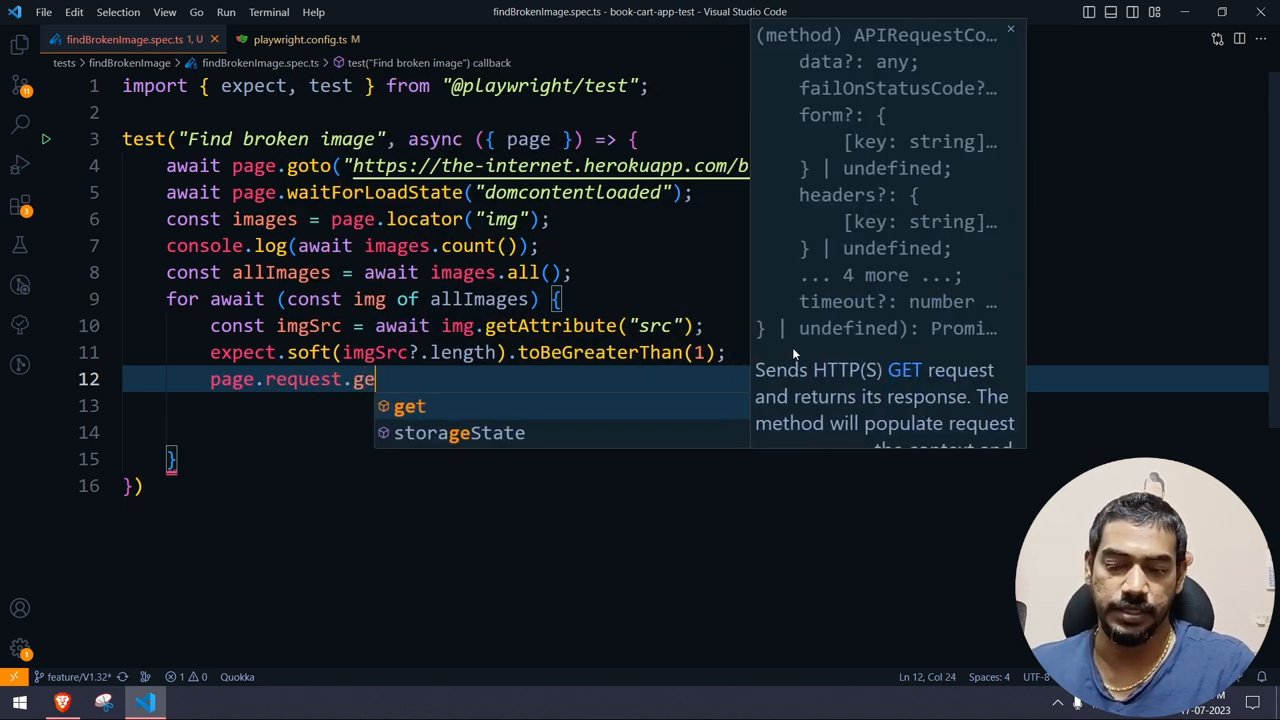
type("t(\"\")")
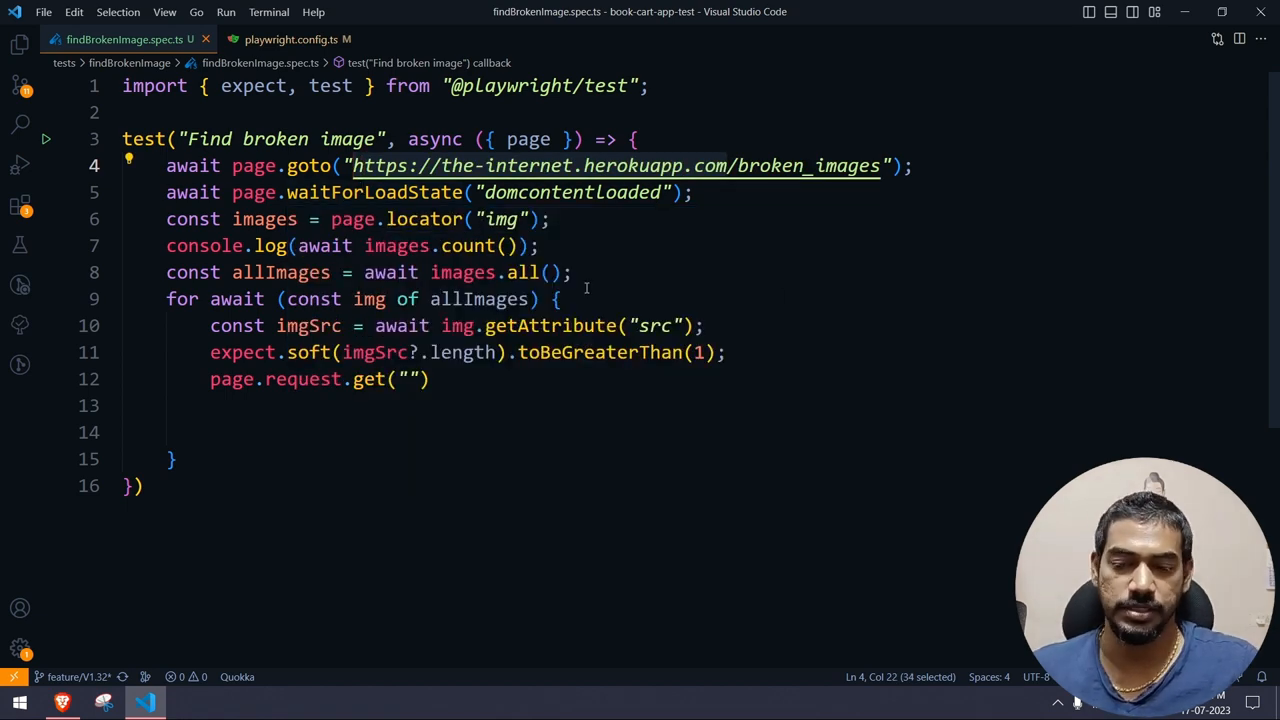
type("https://the-internet.herokuapp.com")
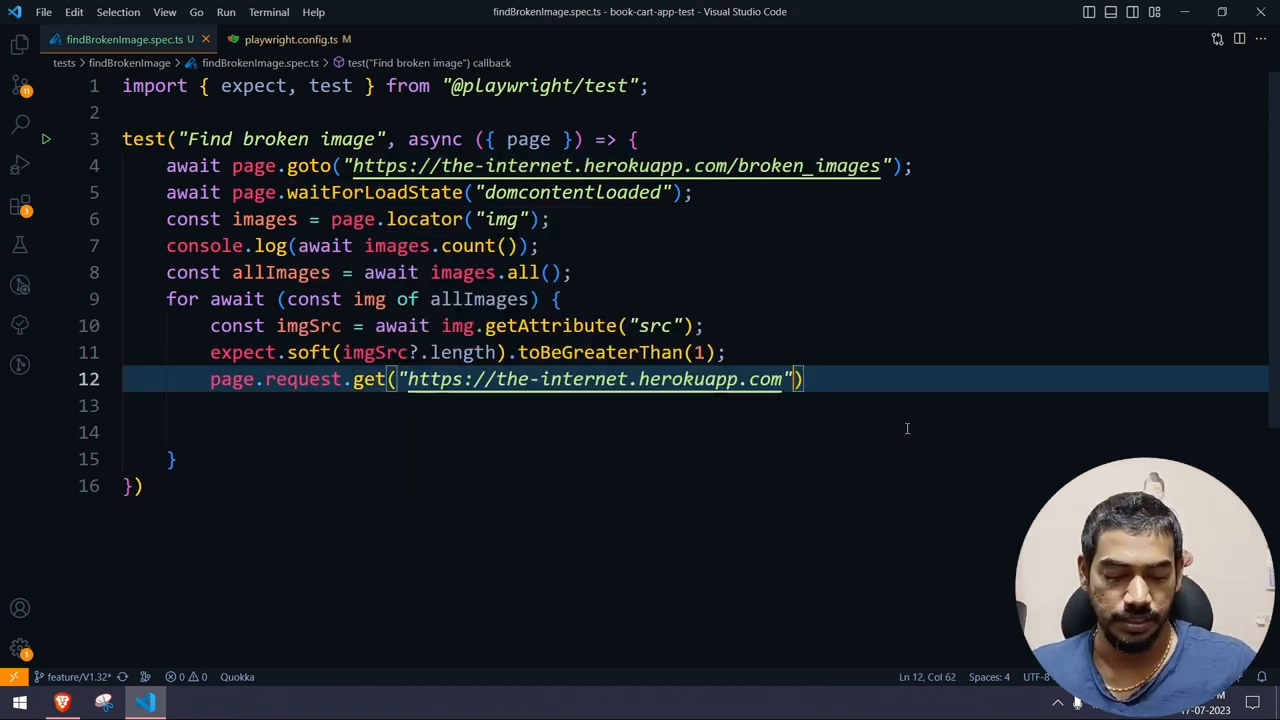
type("/\"+")
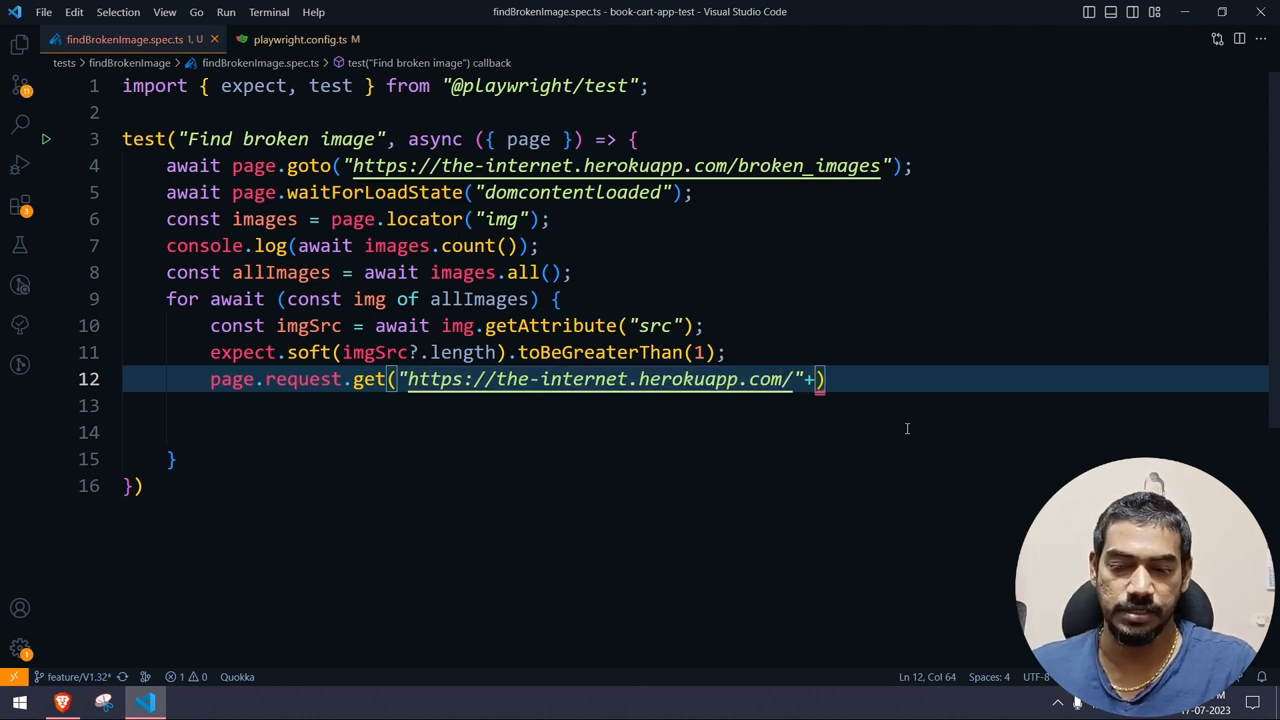
type("imgs")
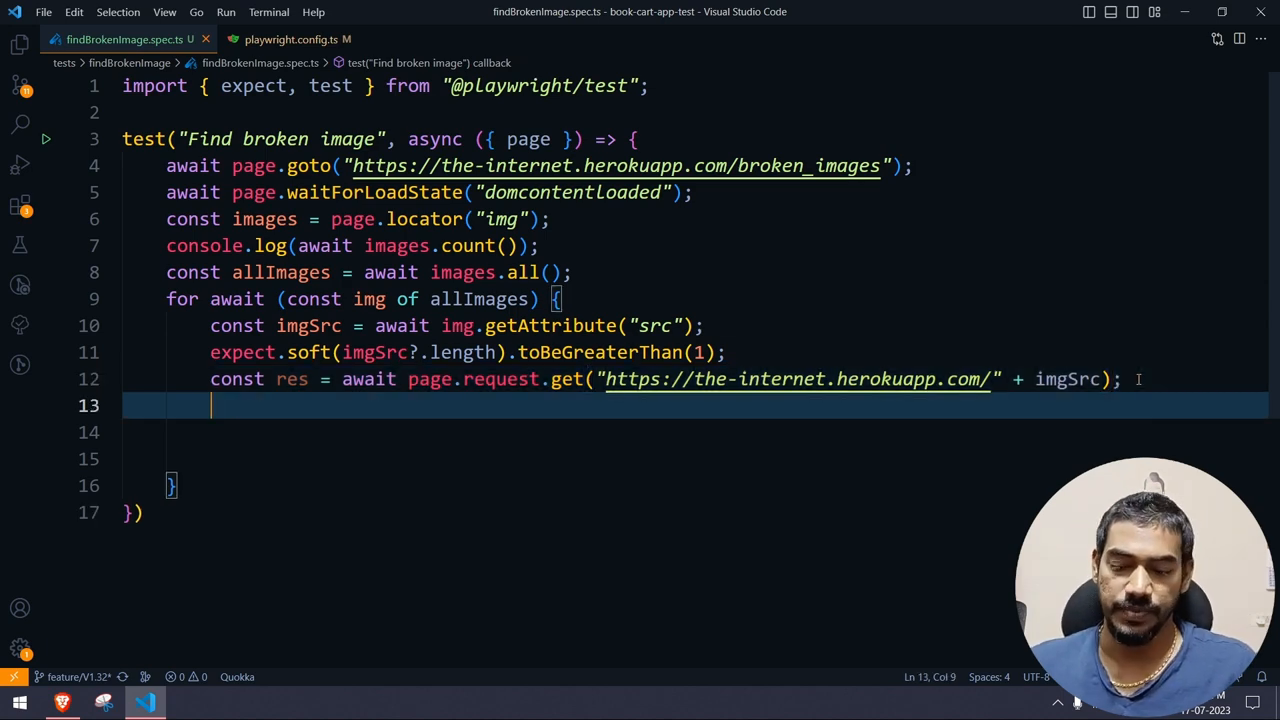
Step: Add expect.soft(res.status()).toBe(200) after the image request
type("aea")
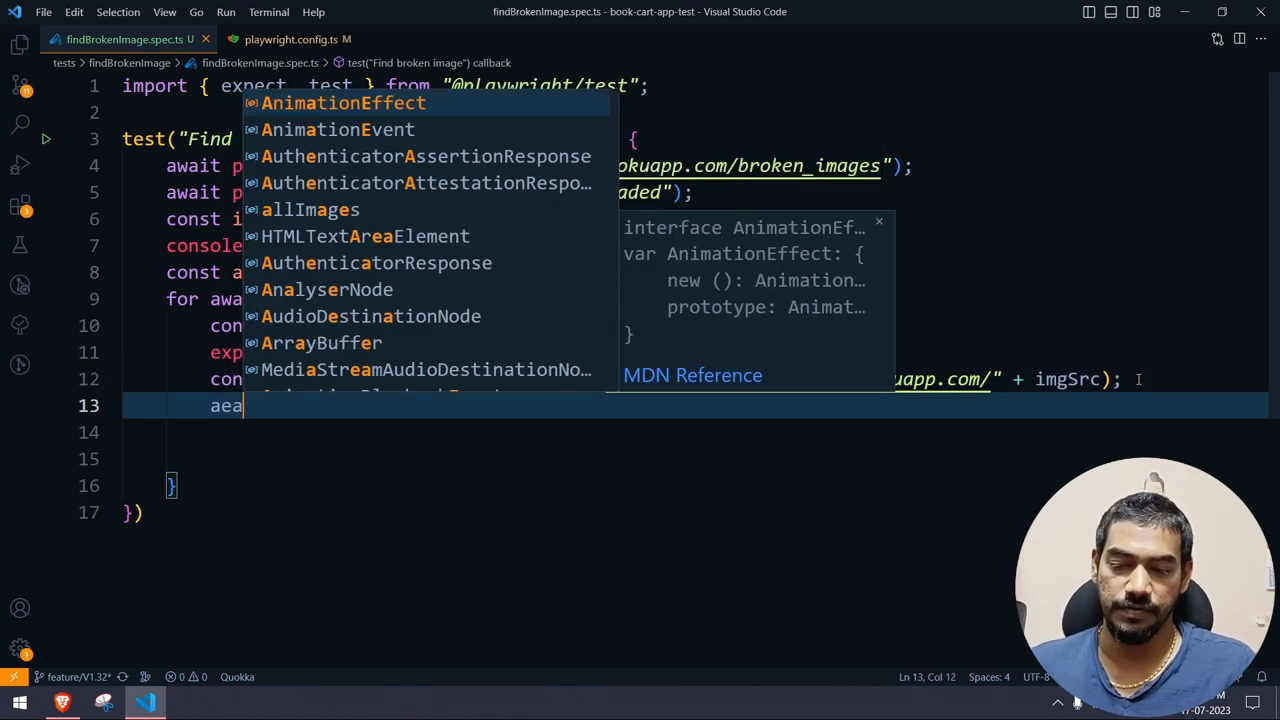
type("await")
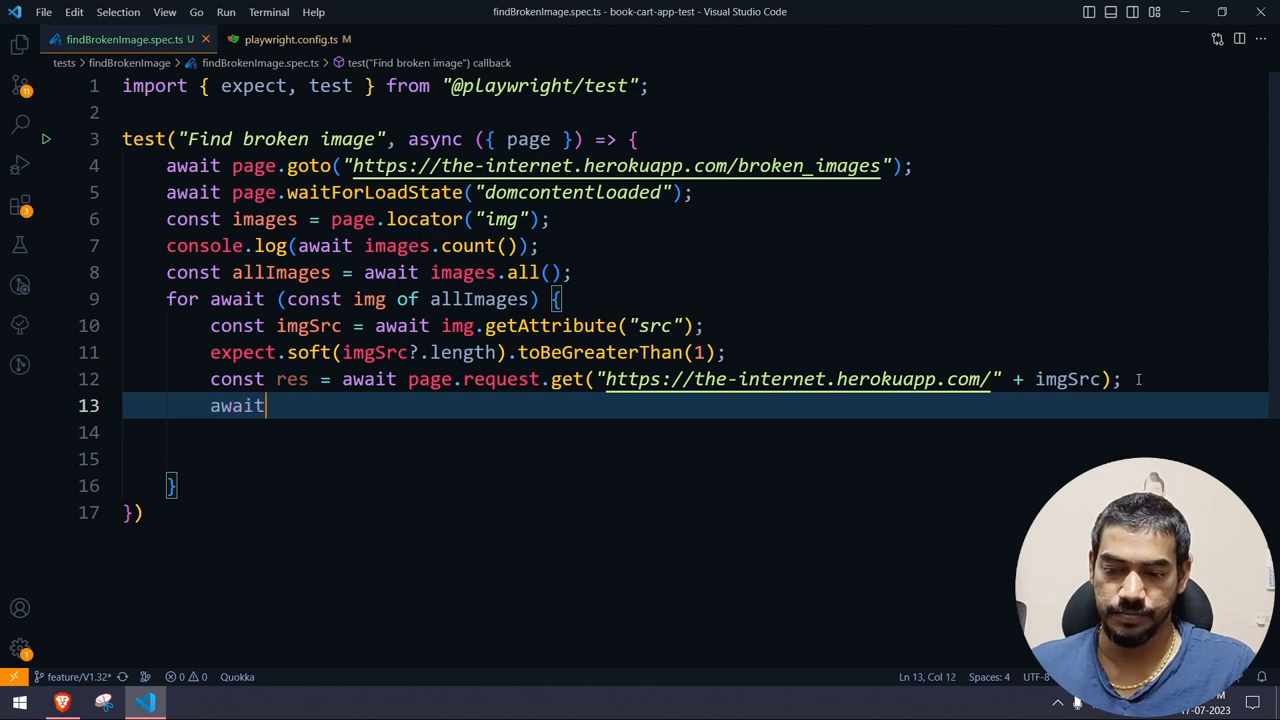
type("expect")
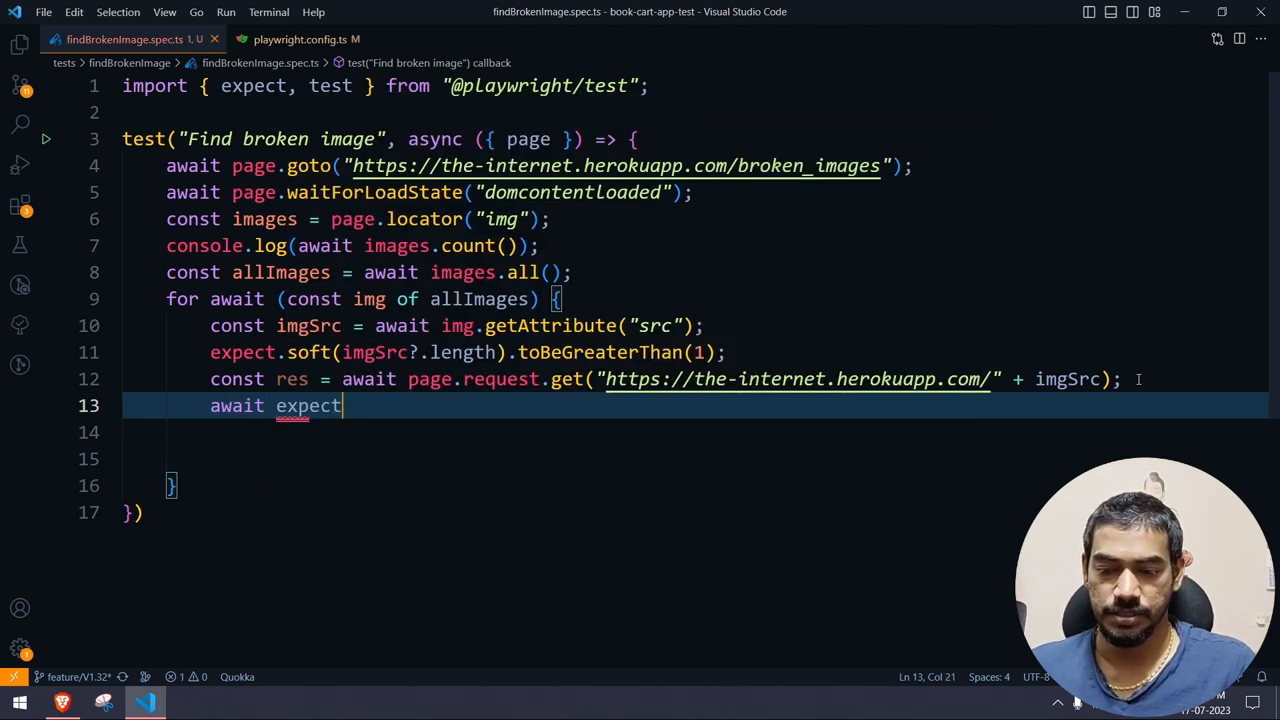
type("(res.")
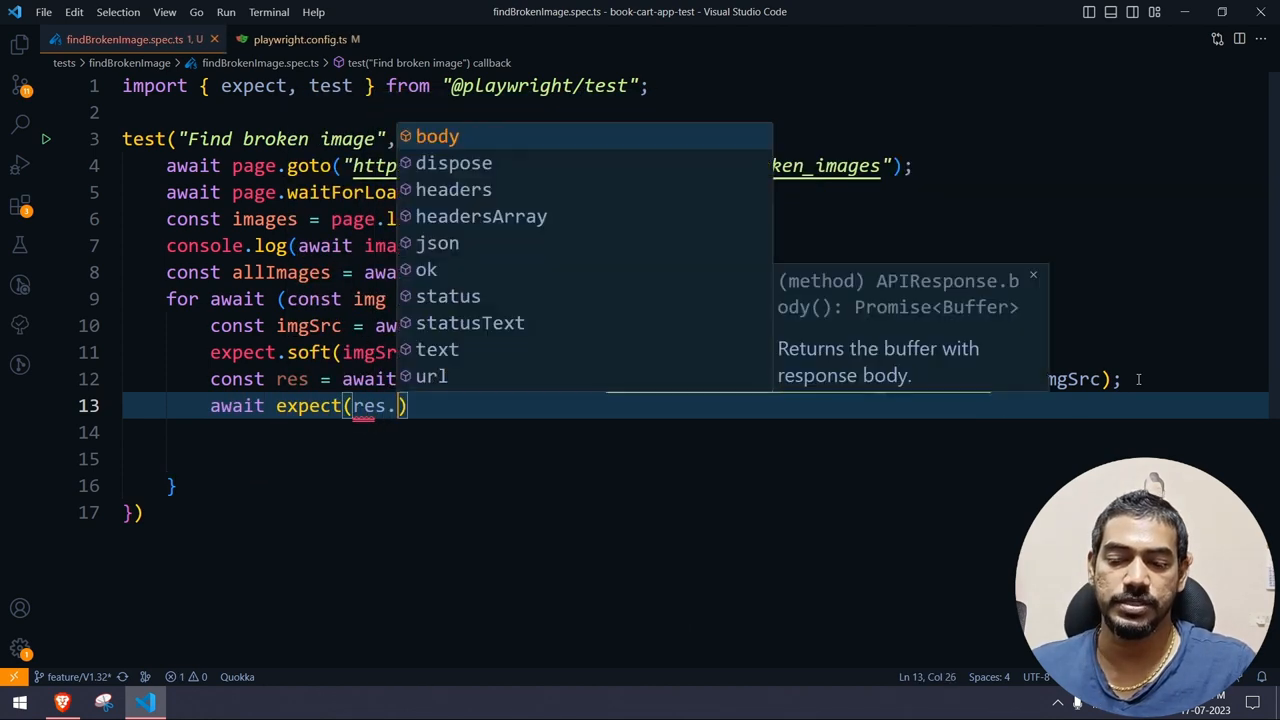
type("status()")
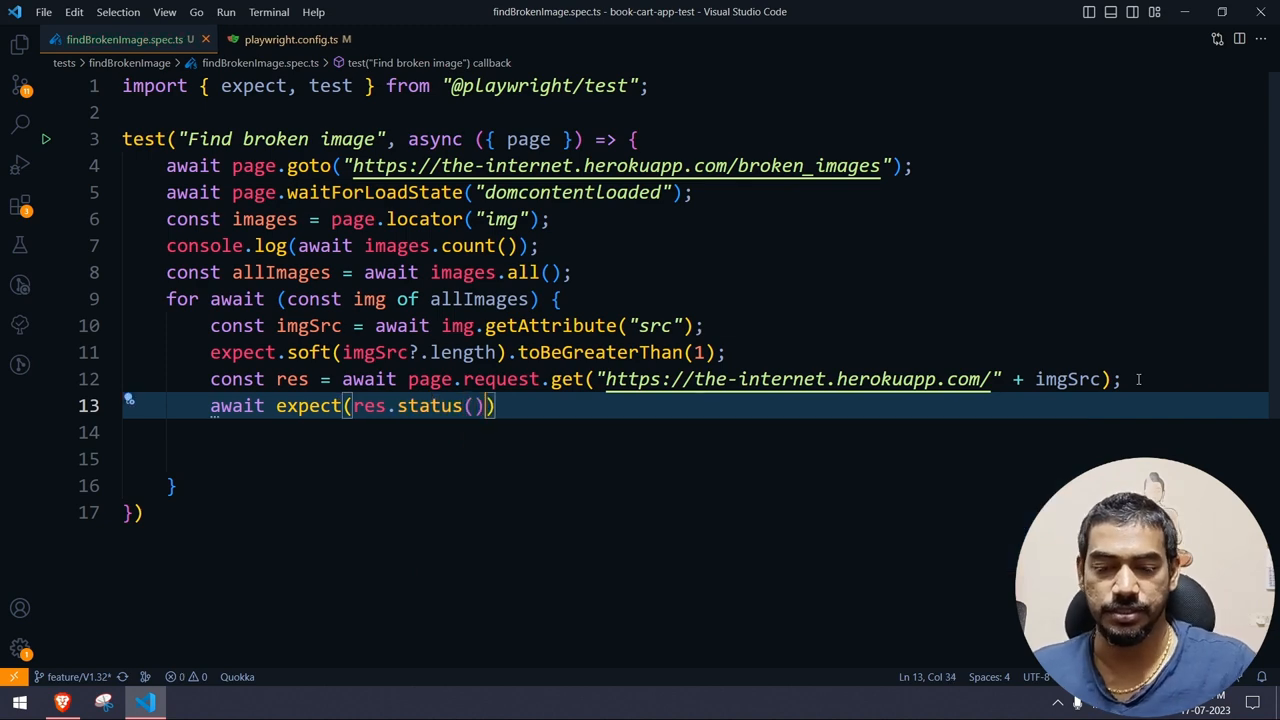
type(".")
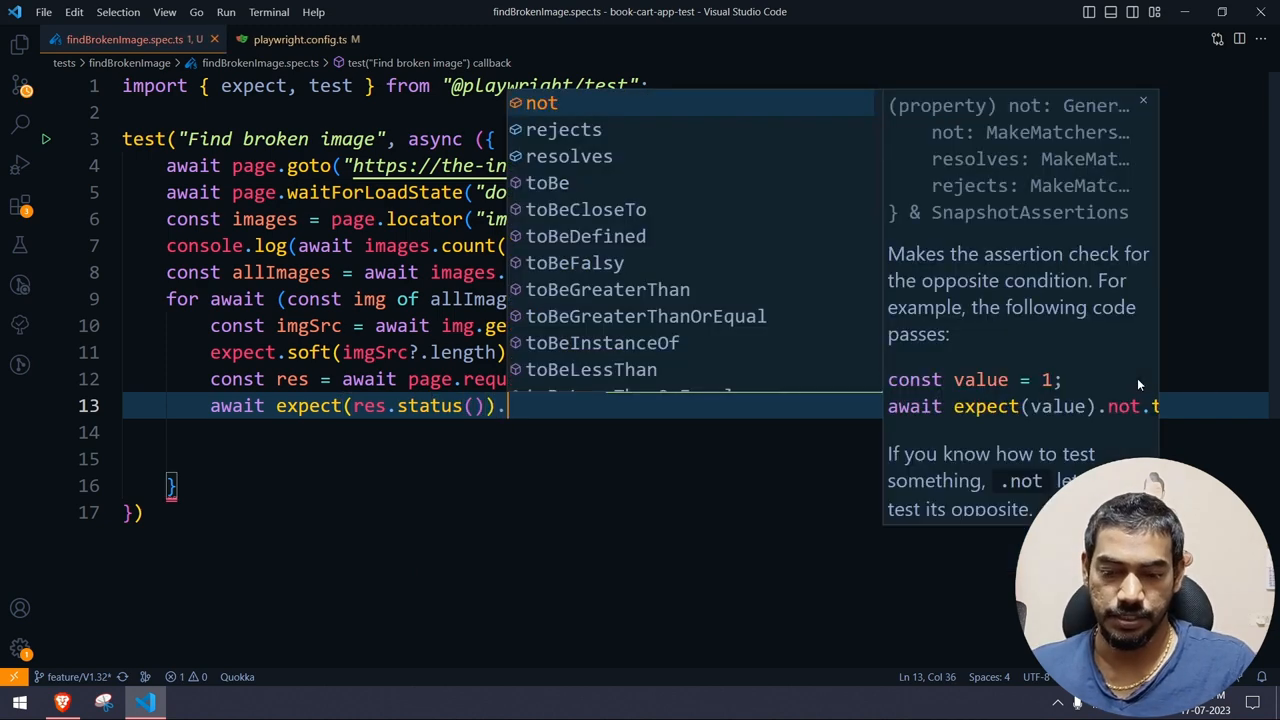
type("toBe")
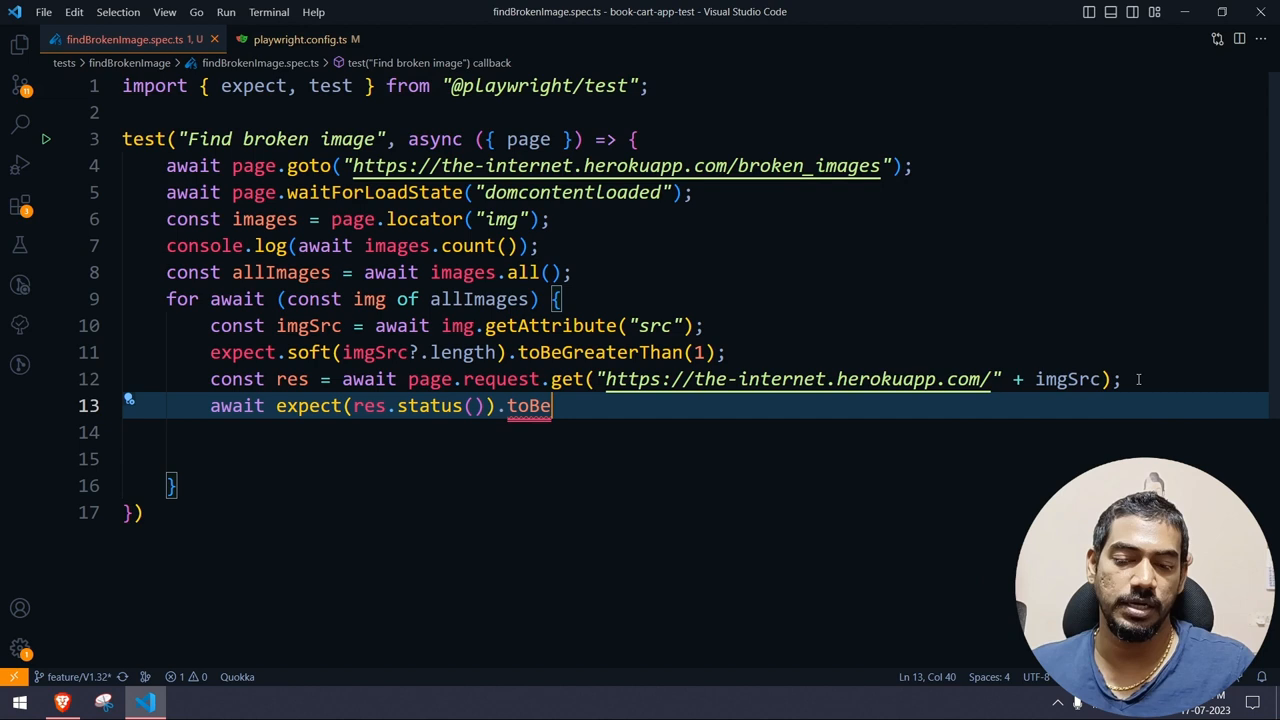
type("(200);")
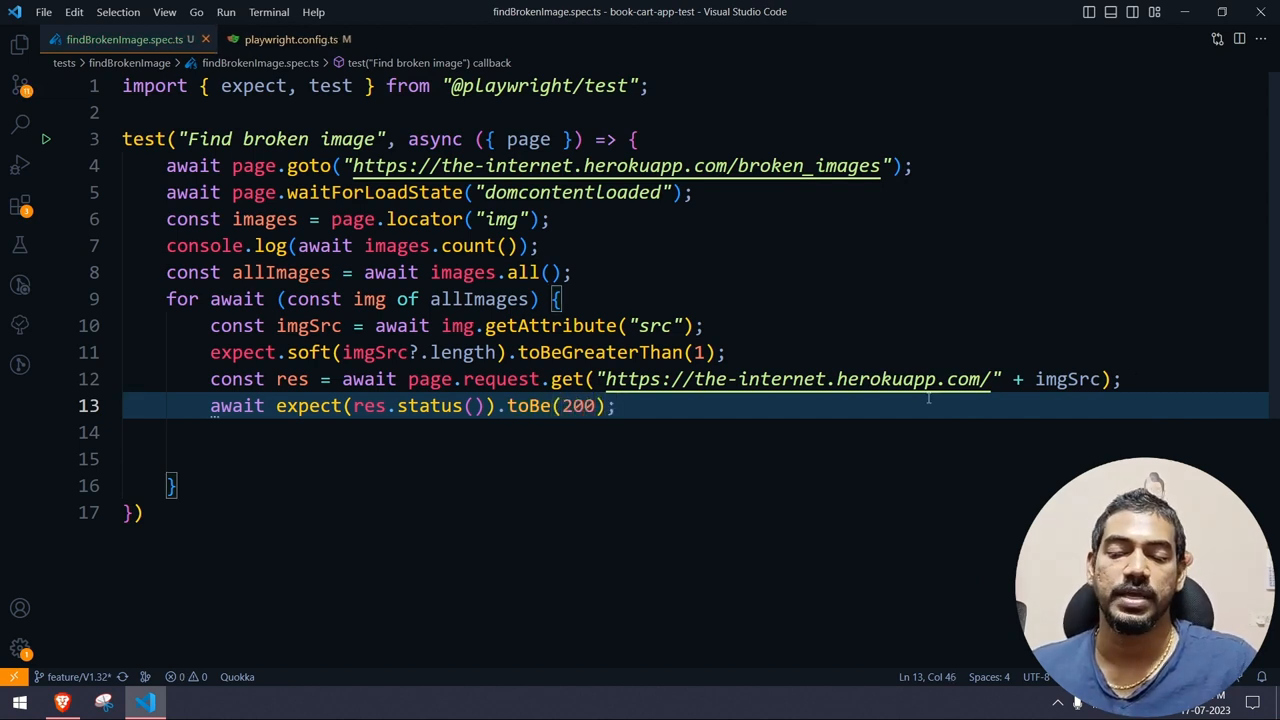
type(".sof")
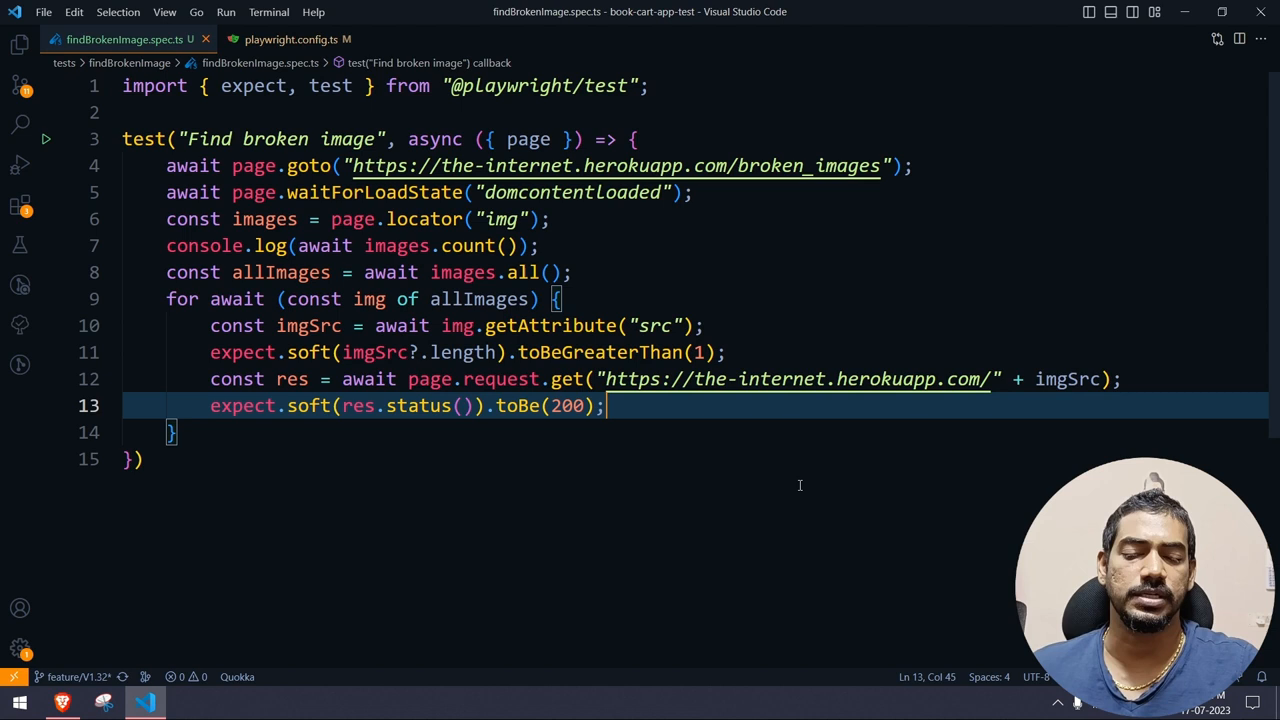
left_click(135, 459)
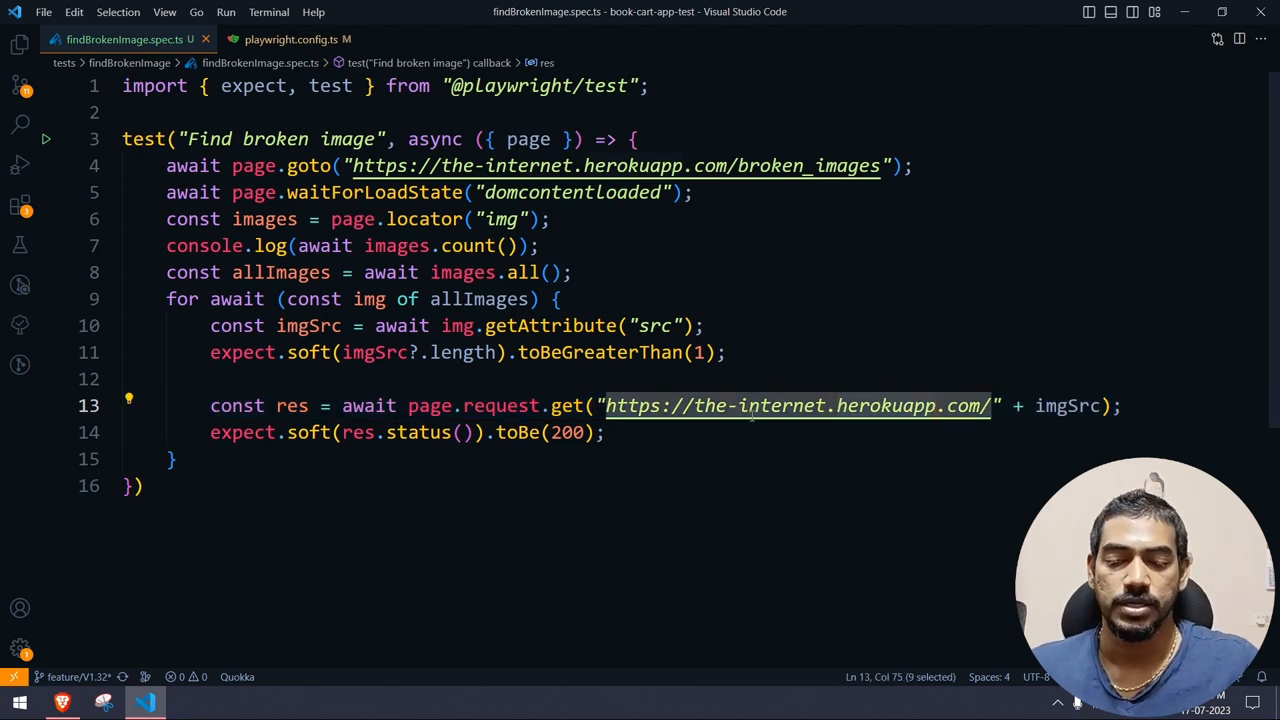
type("if(")
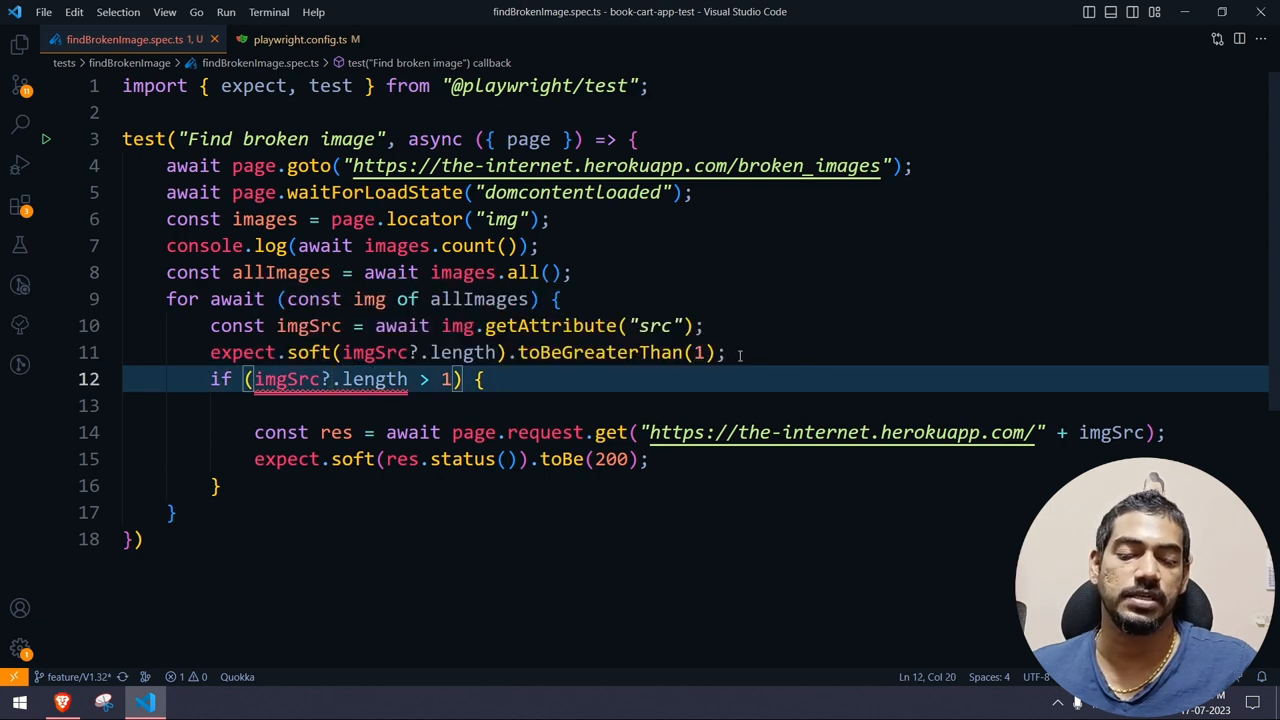
type("//@ts-ignore")
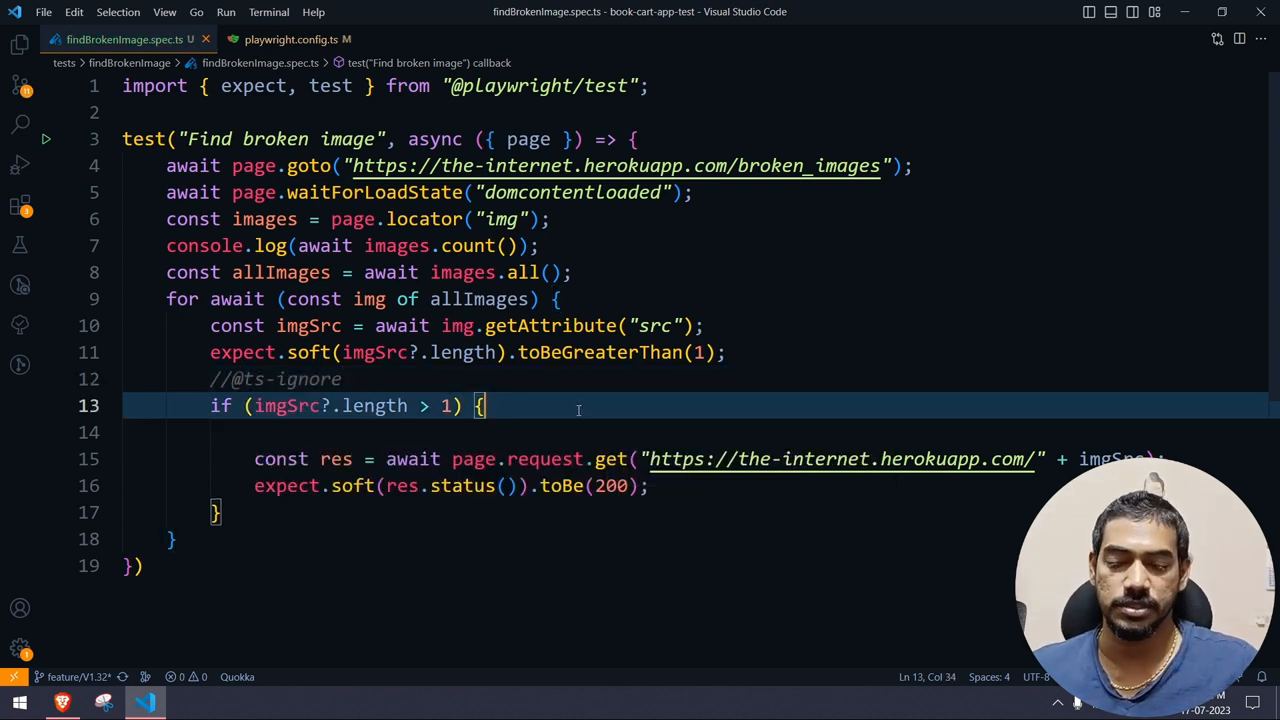
key("Backspace")
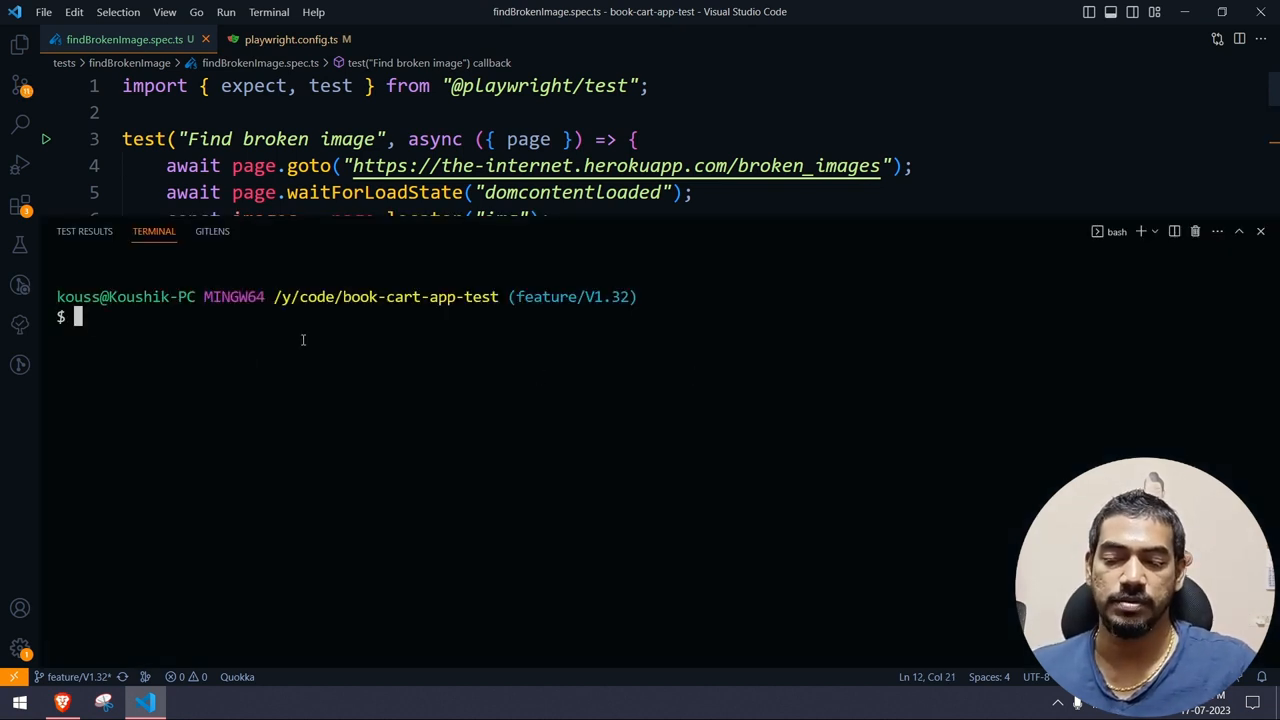
Step: Run npm run test in the integrated terminal
type("npm run")
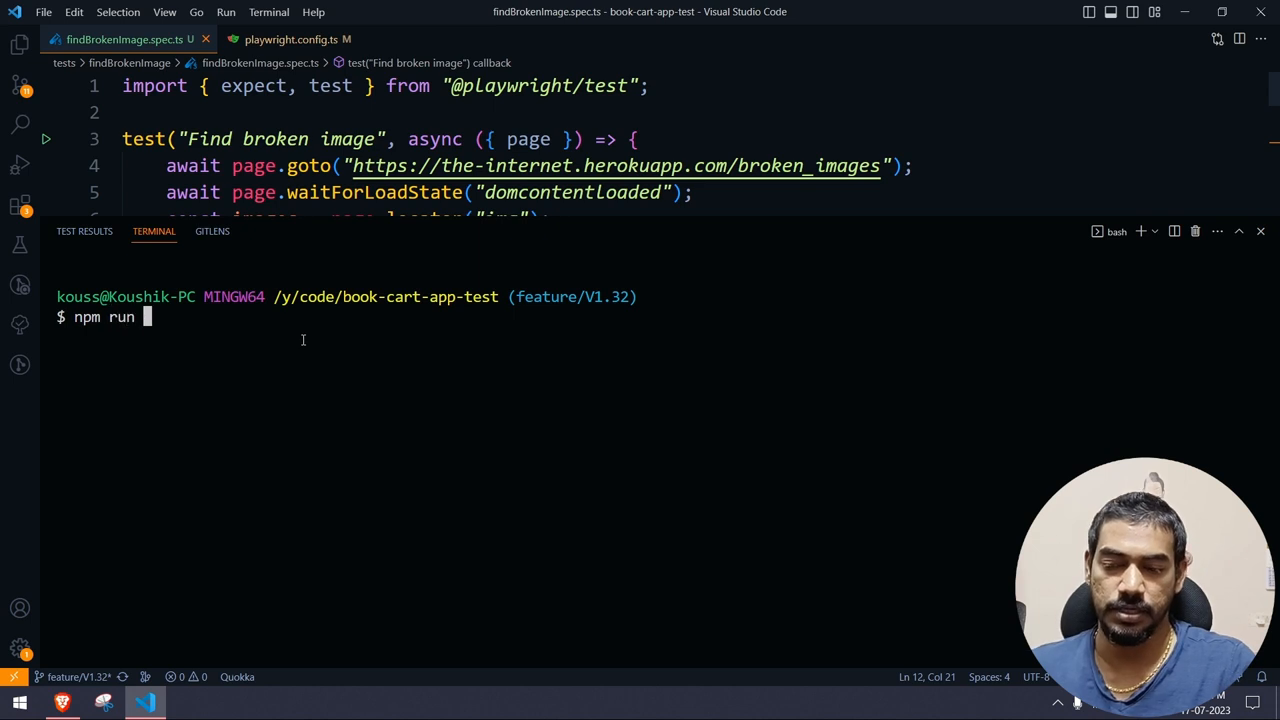
type("test")
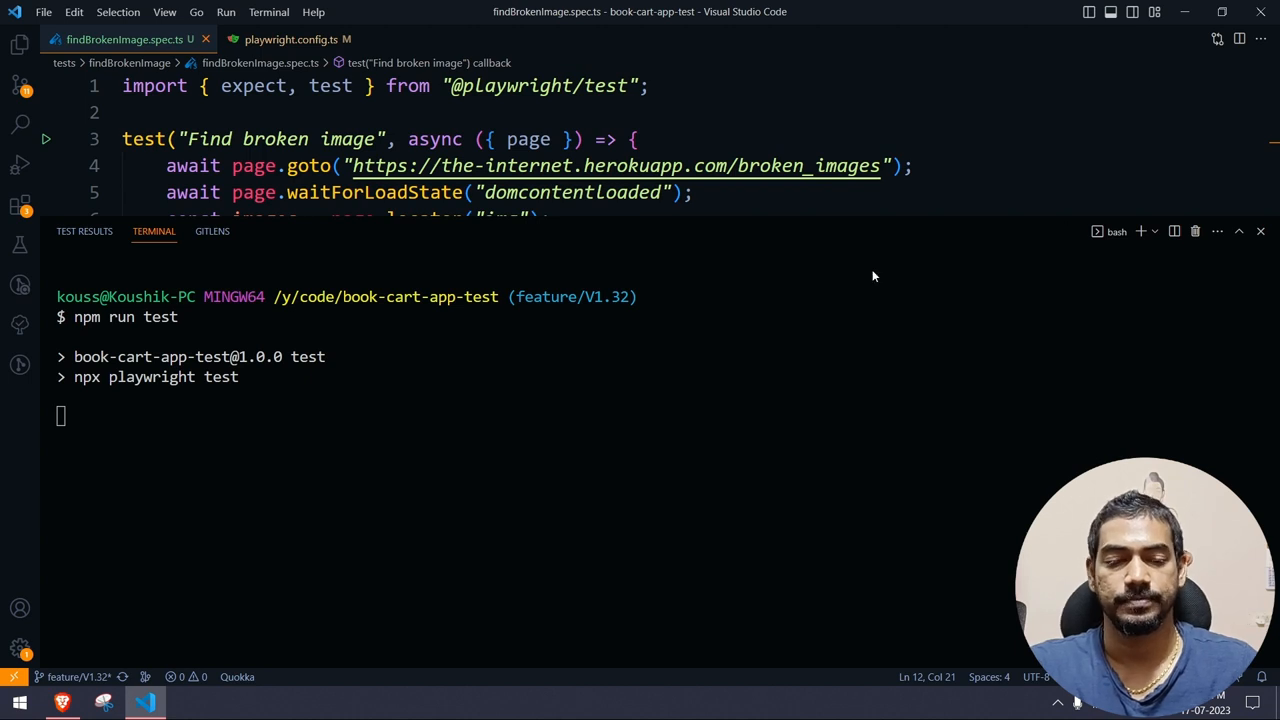
mouse_move(813, 264)
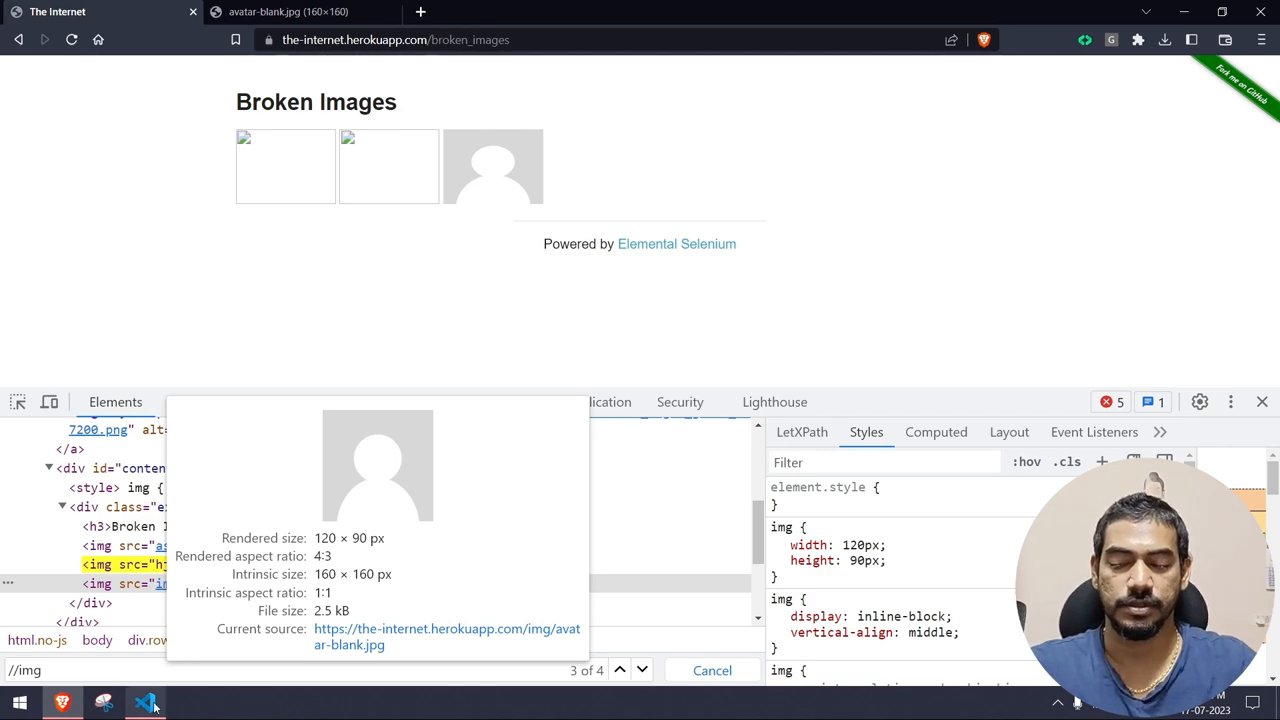
Step: Open the failed Find broken image test and highlight its received 404 status error
left_click(145, 702)
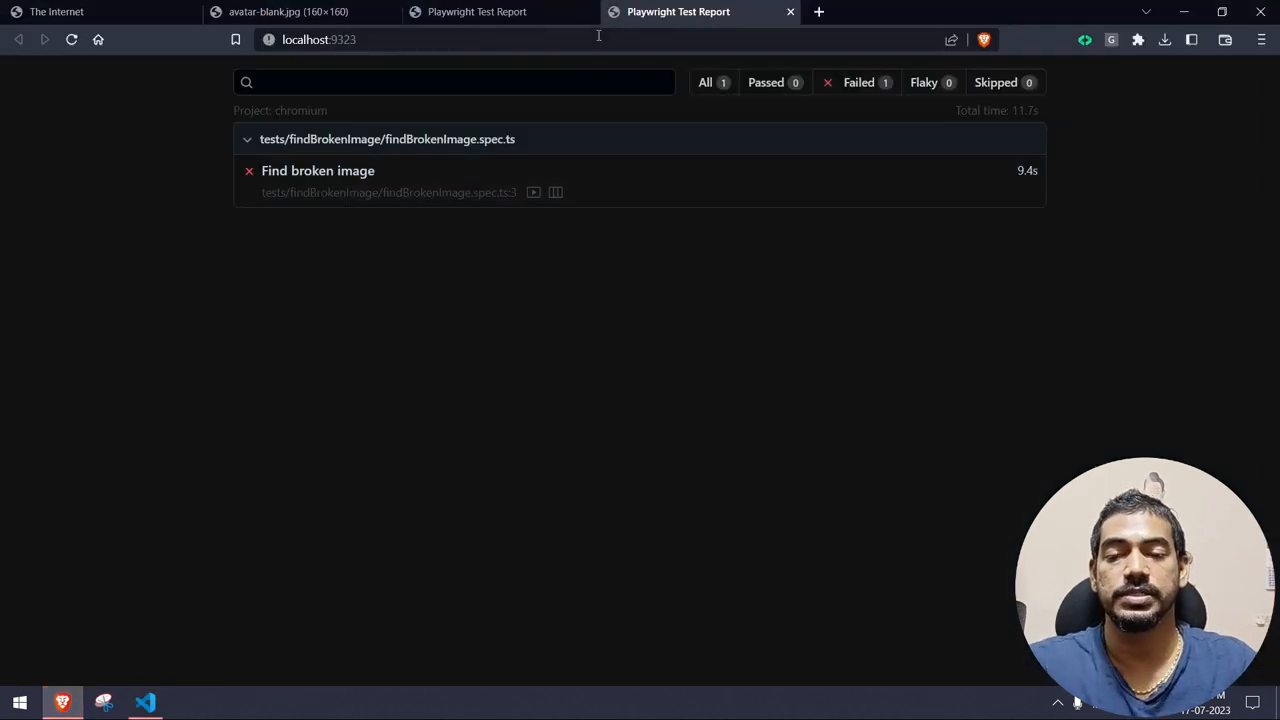
left_click(790, 11)
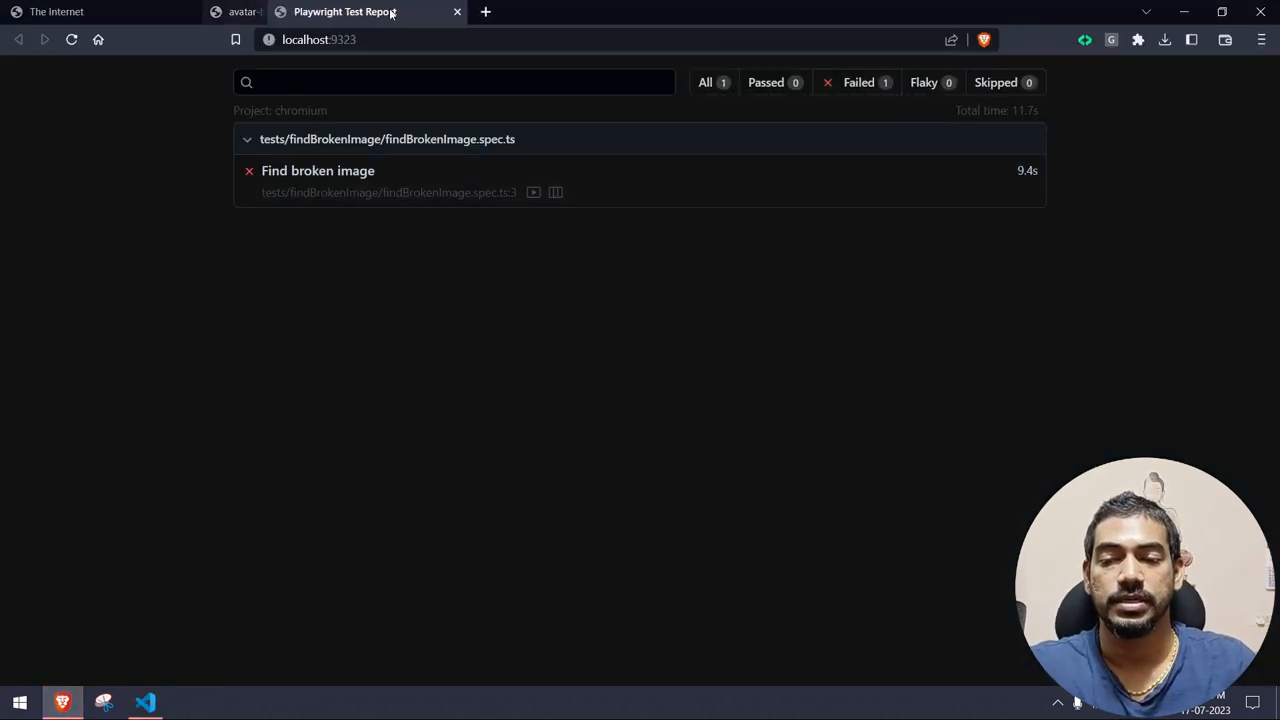
left_click(317, 170)
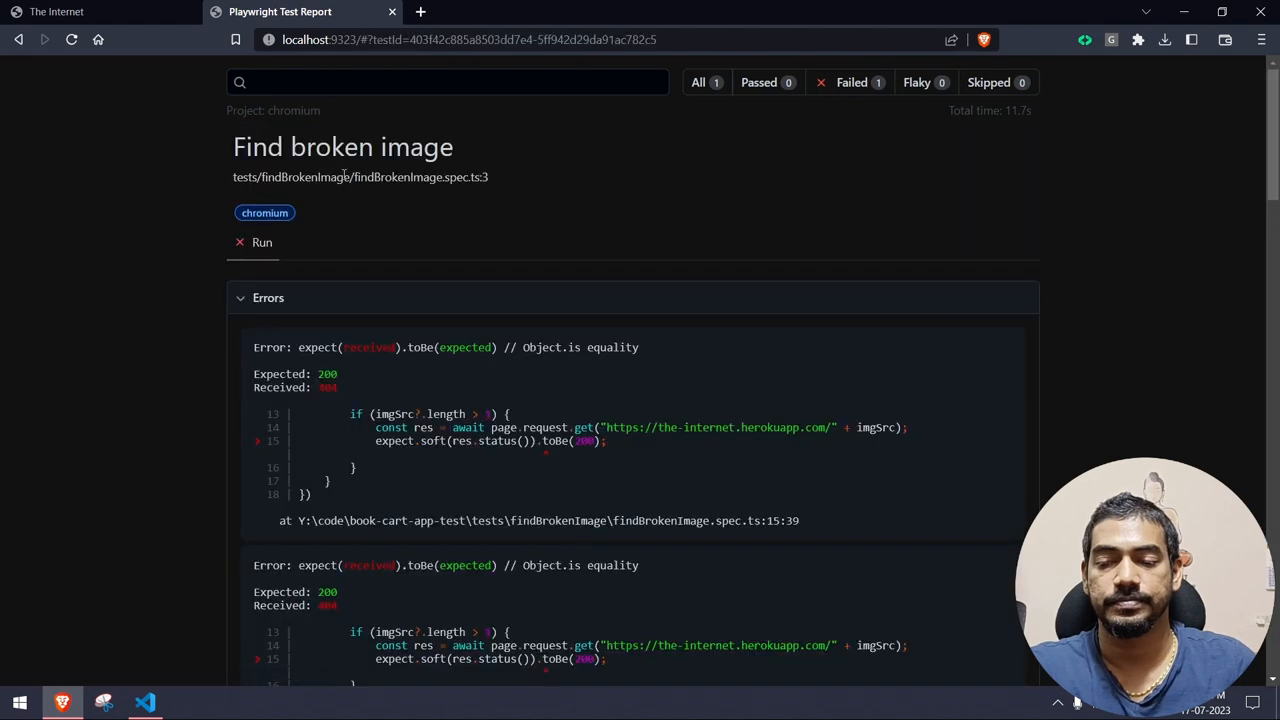
scroll("down", 3)
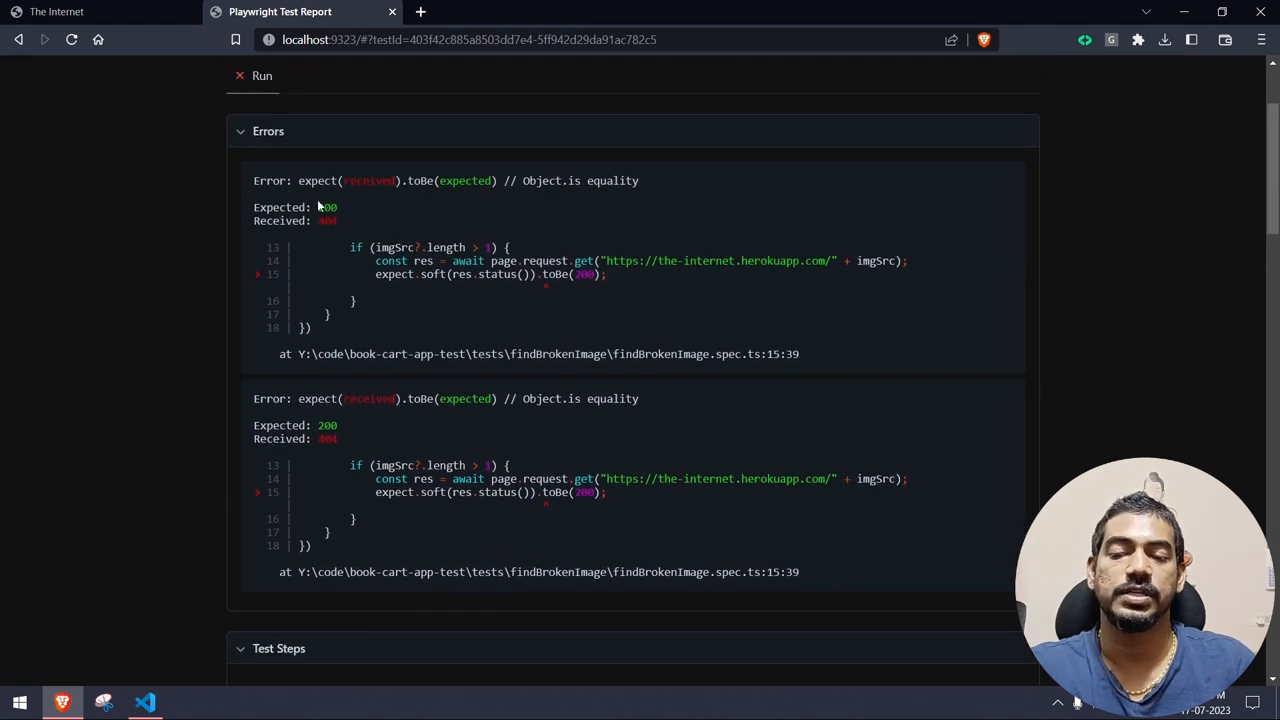
double_click(328, 220)
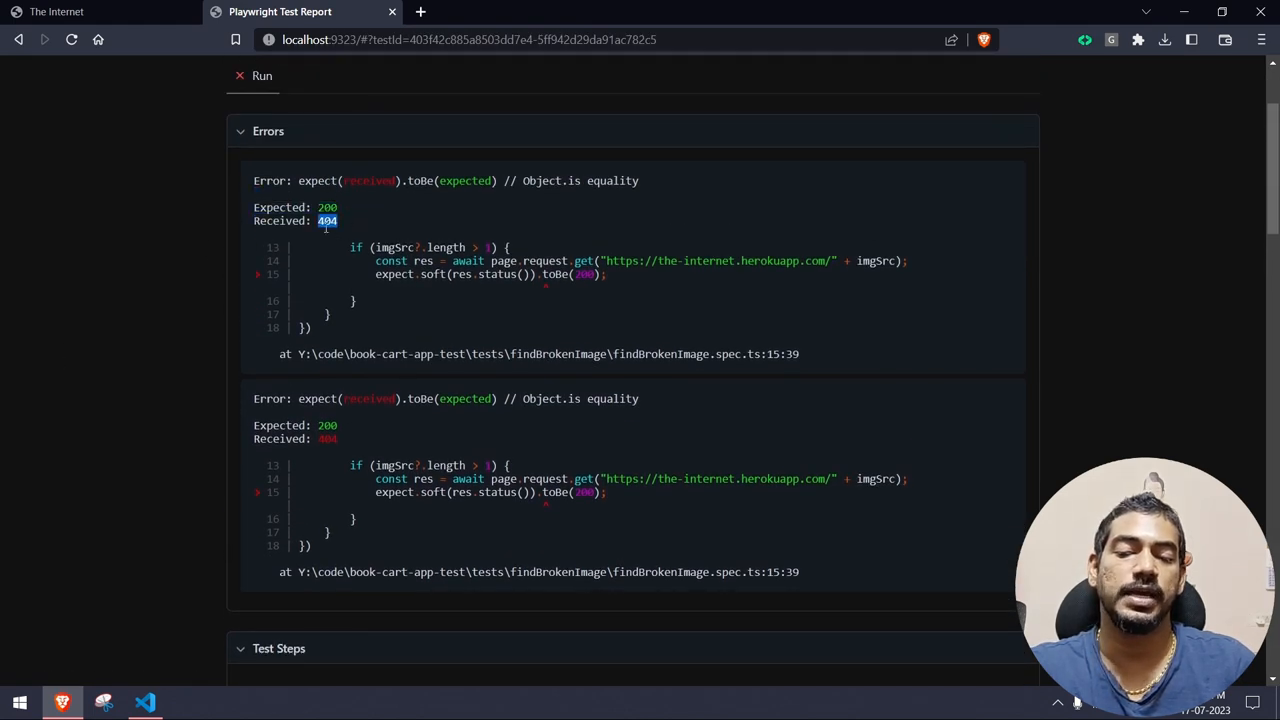
mouse_move(677, 290)
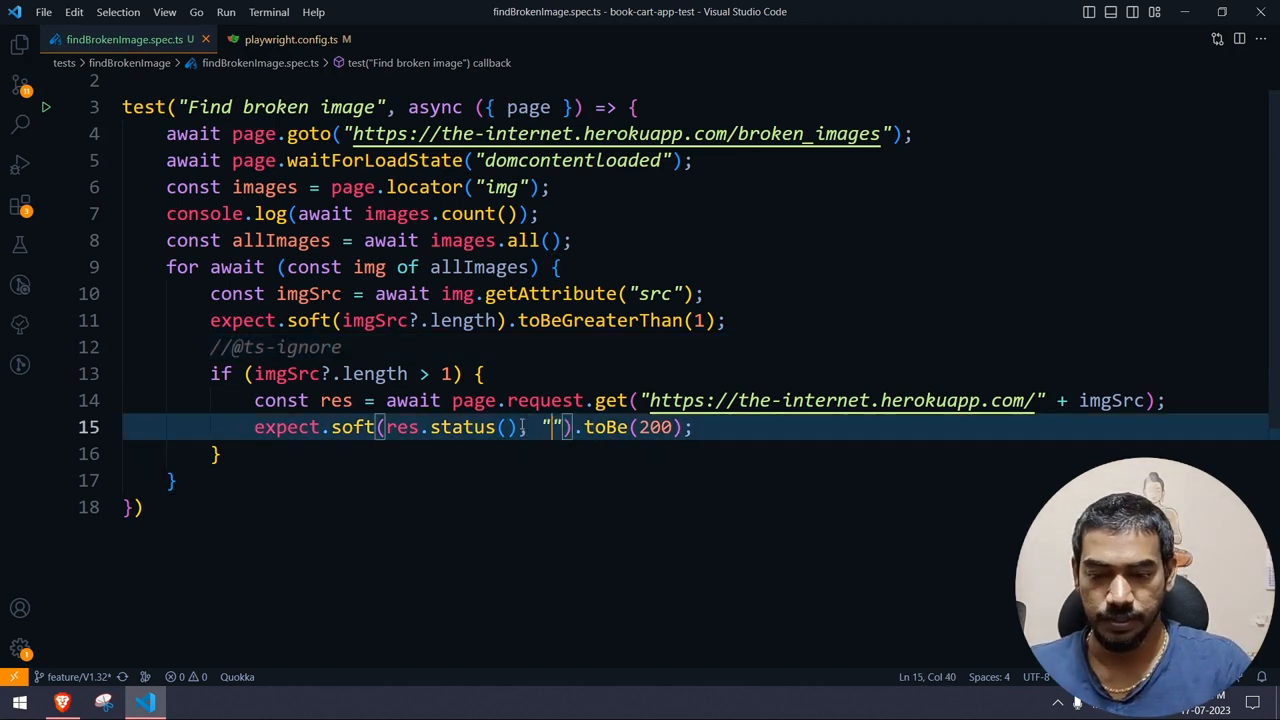
Step: Pass "Failed to load: " + imgSrc as the second argument to expect.soft(res.status())
type("Failed to load")
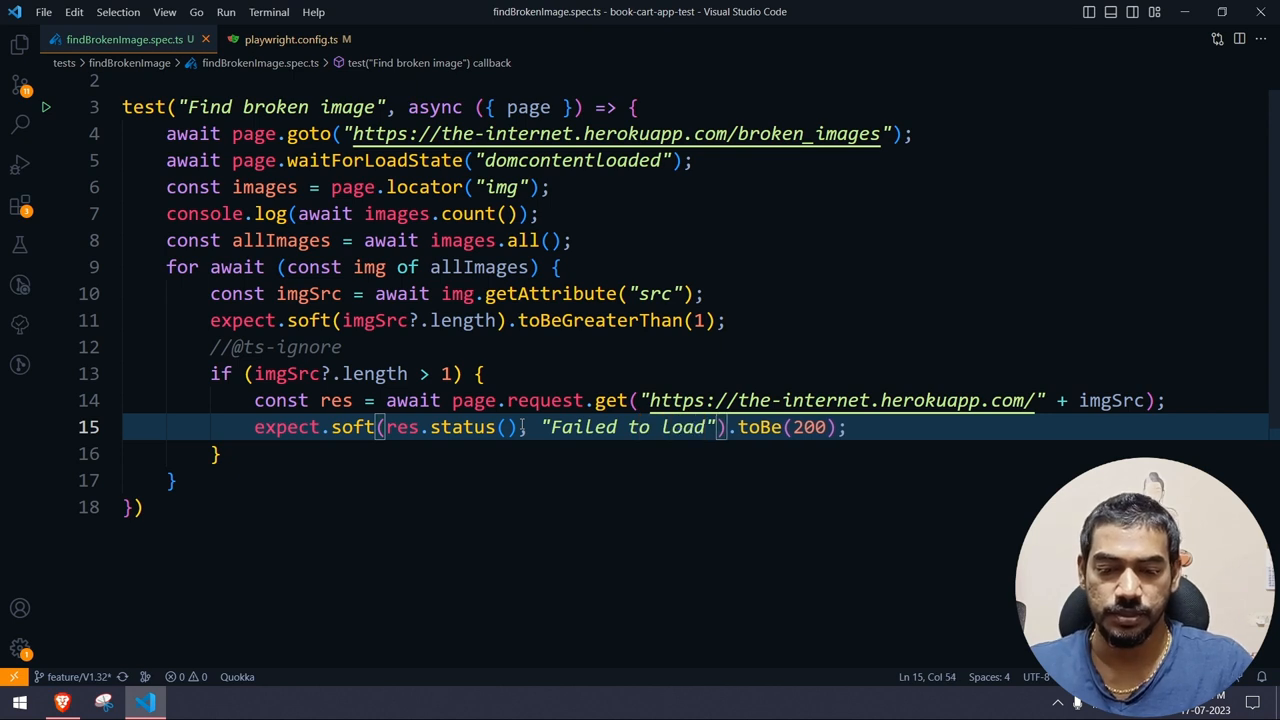
type(": \"+")
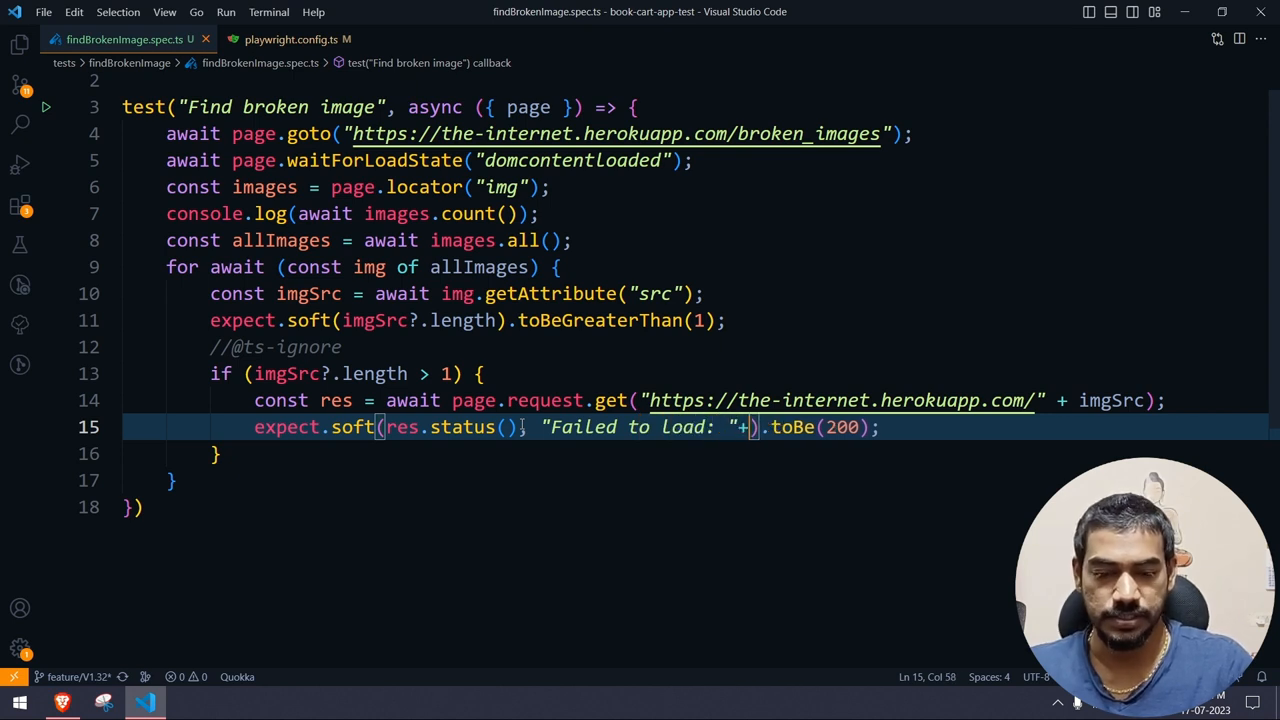
type("img")
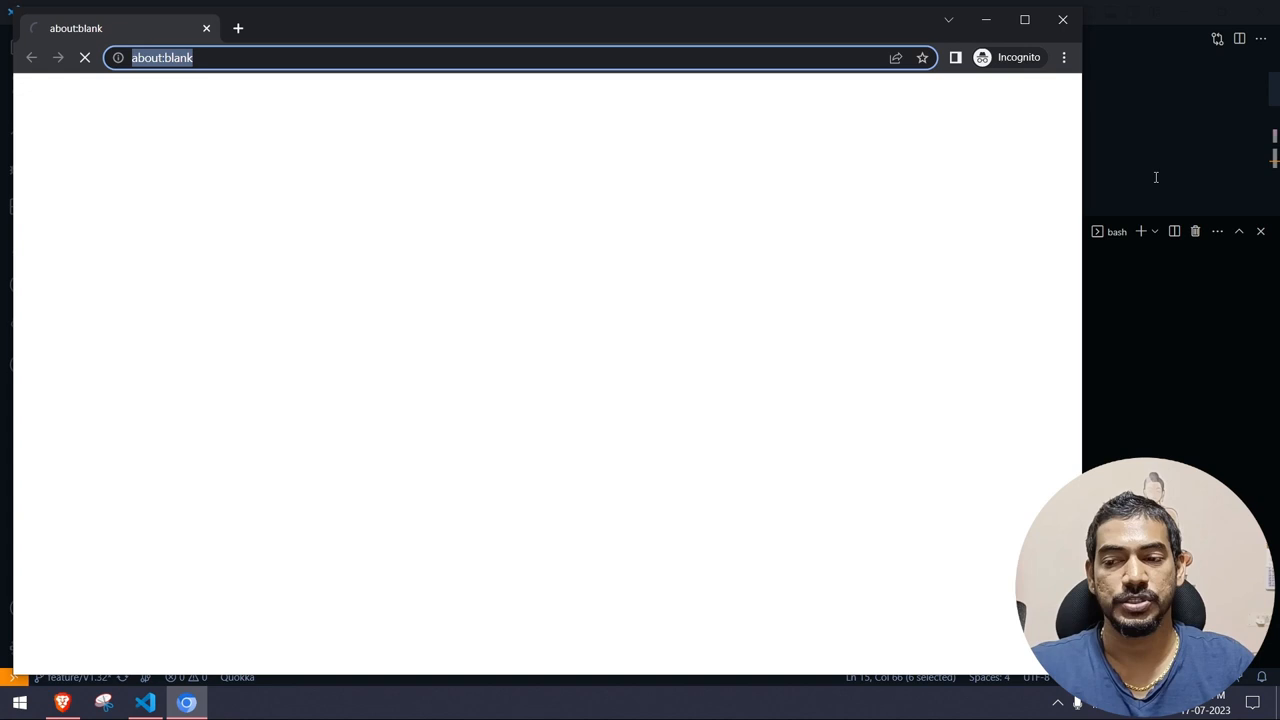
Step: Load the-internet.herokuapp.com/broken_images and inspect the image names in DevTools
type("the-internet.herokuapp.com/broken_images")
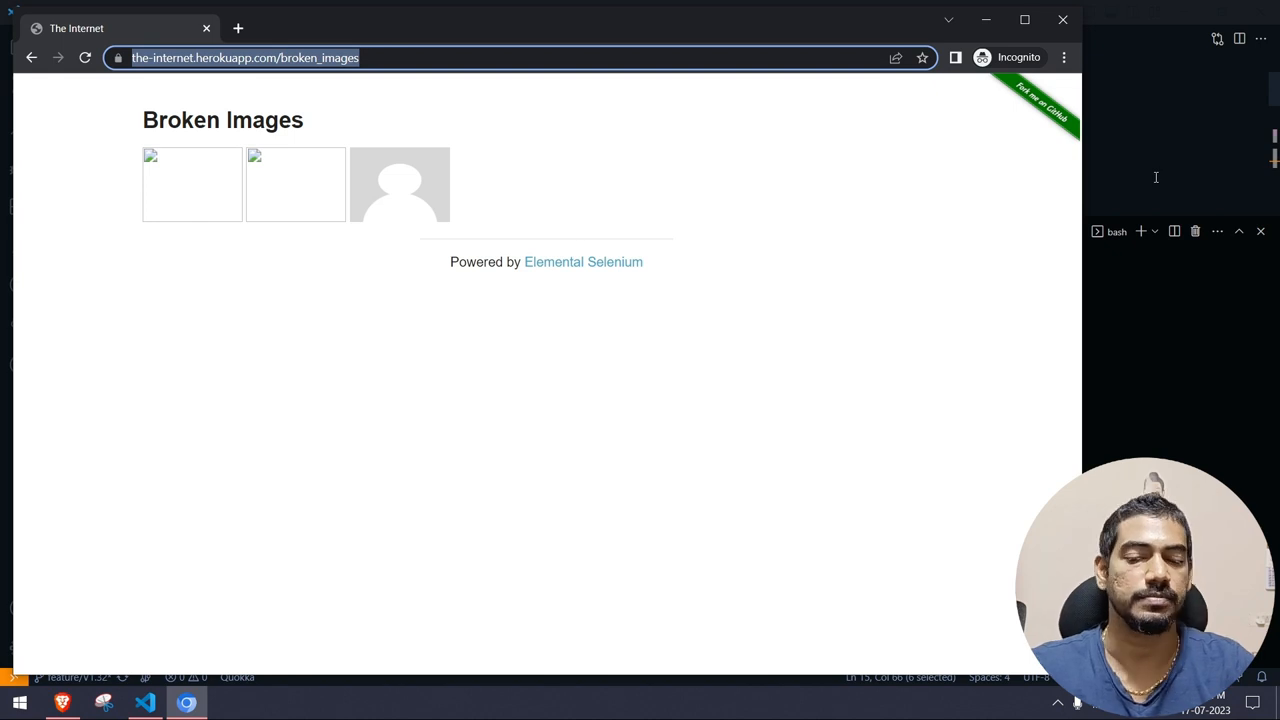
left_click(145, 702)
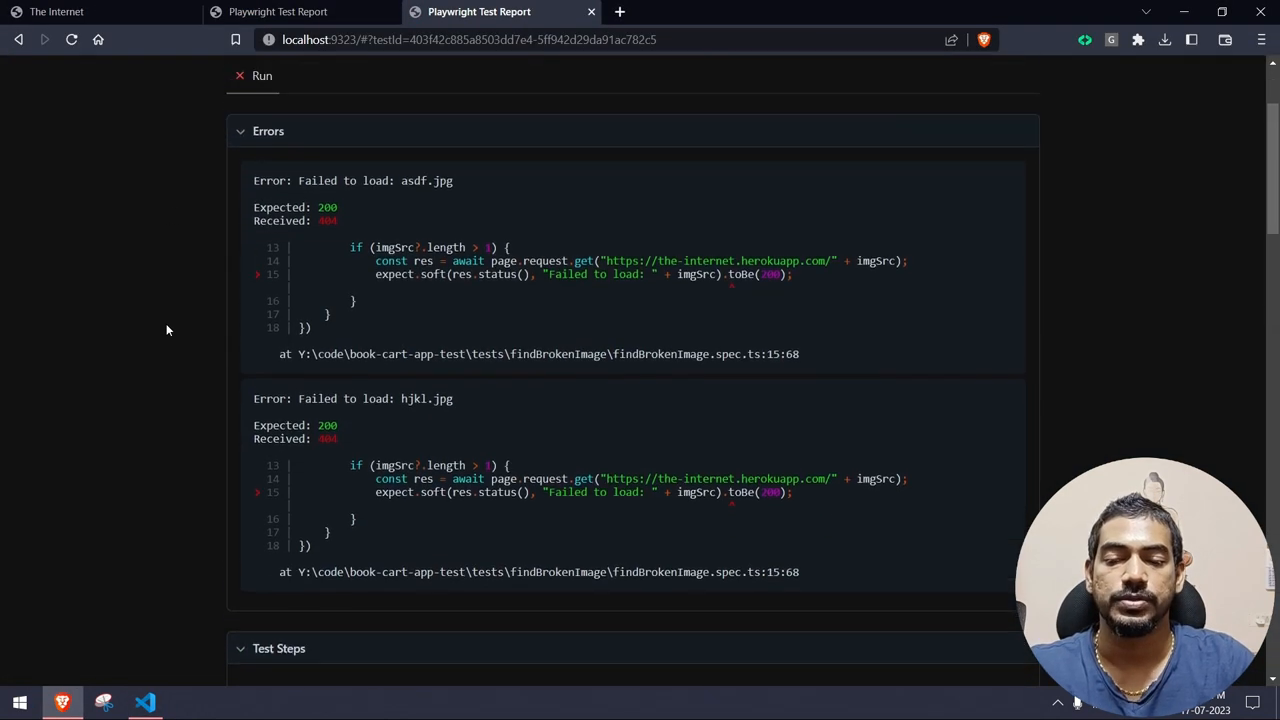
left_click_drag(300, 181, 452, 181)
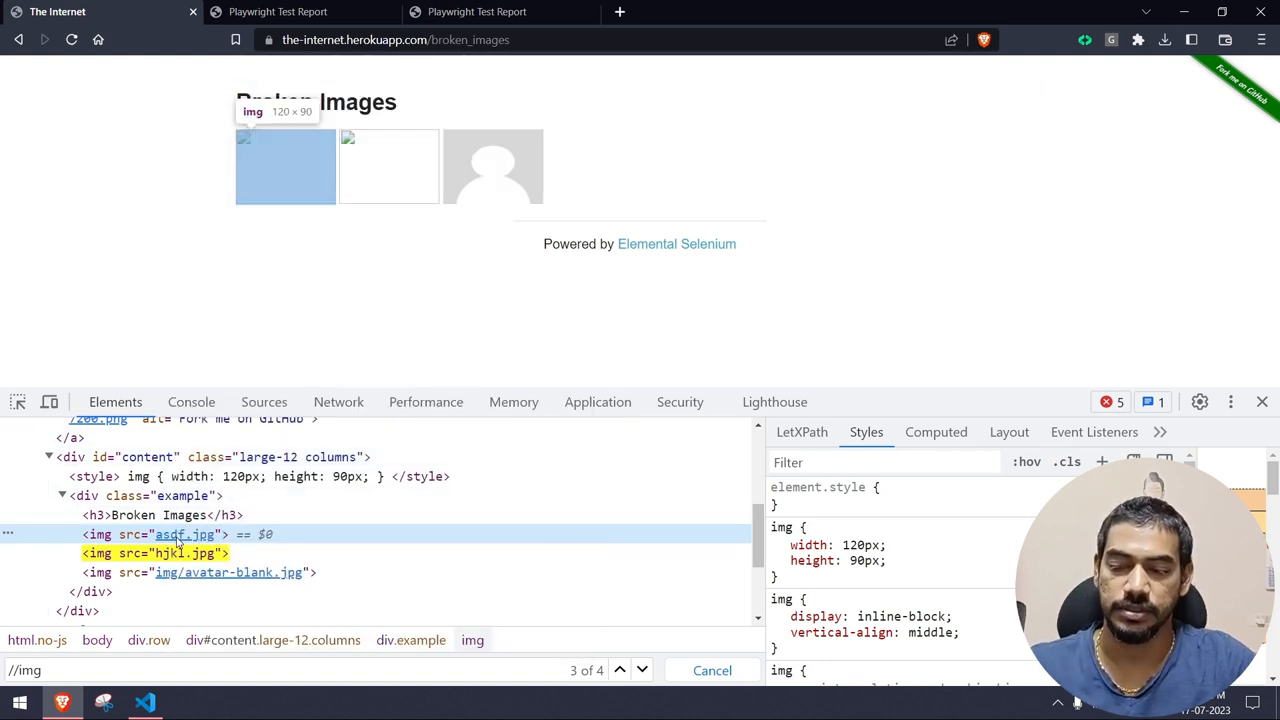
mouse_move(398, 85)
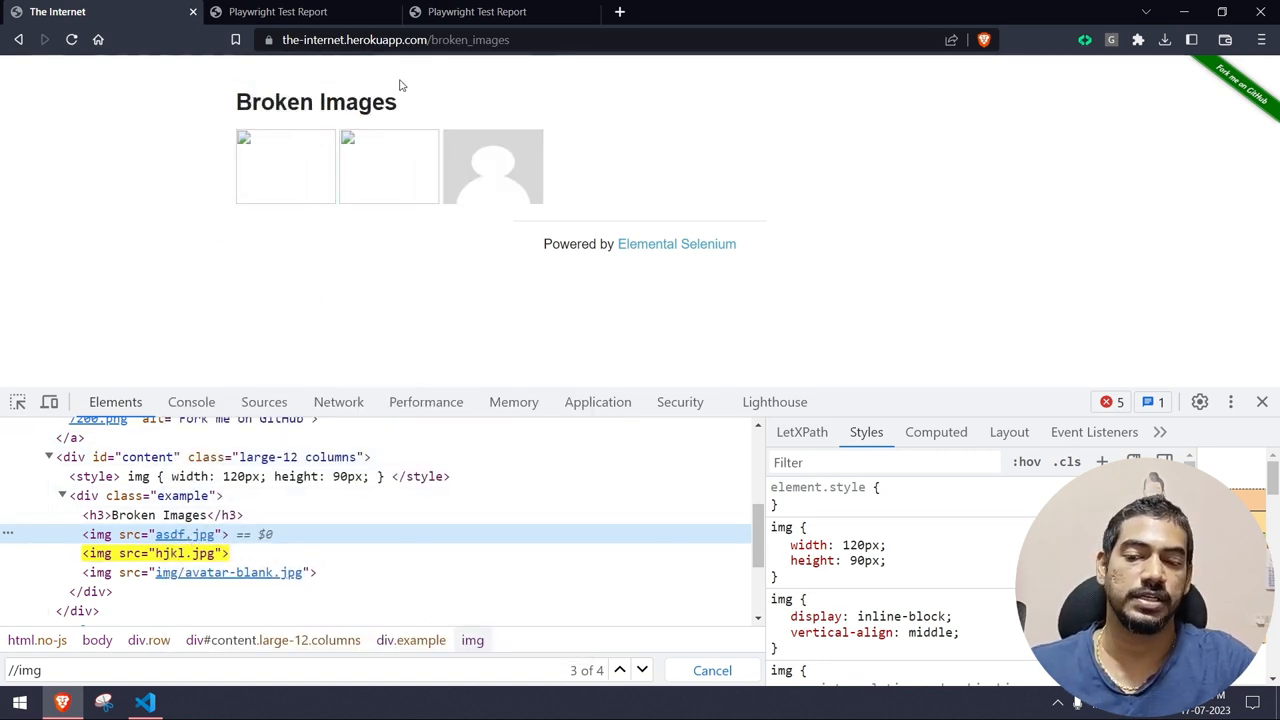
Step: Check the report errors 'Failed to load: asdf.jpg' and 'hjkl.jpg', then return to line 10
left_click(478, 11)
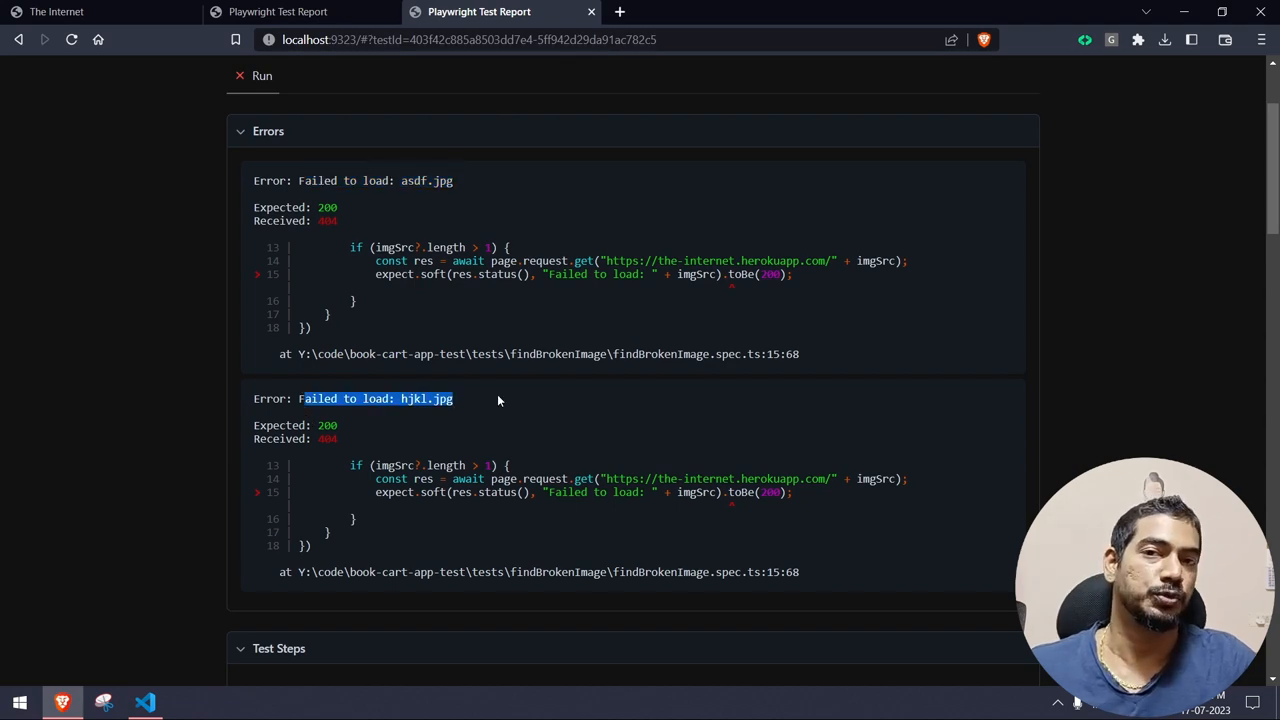
scroll("down", 3)
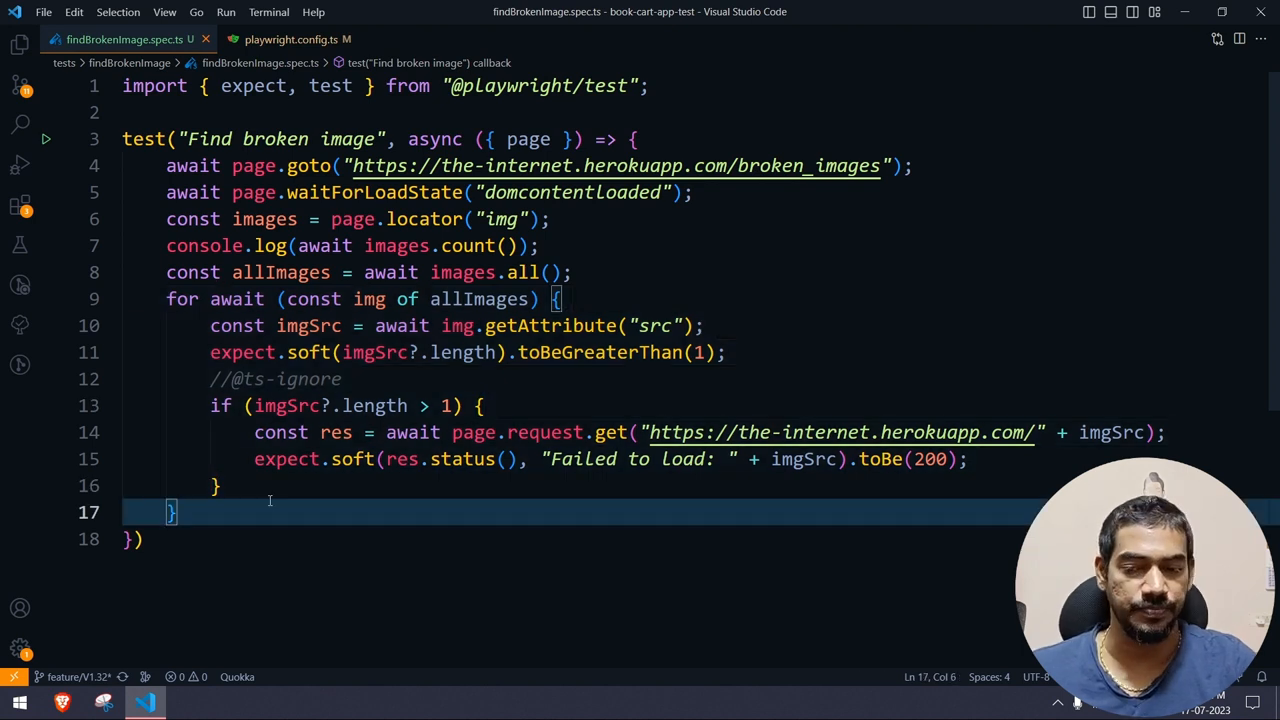
left_click(703, 325)
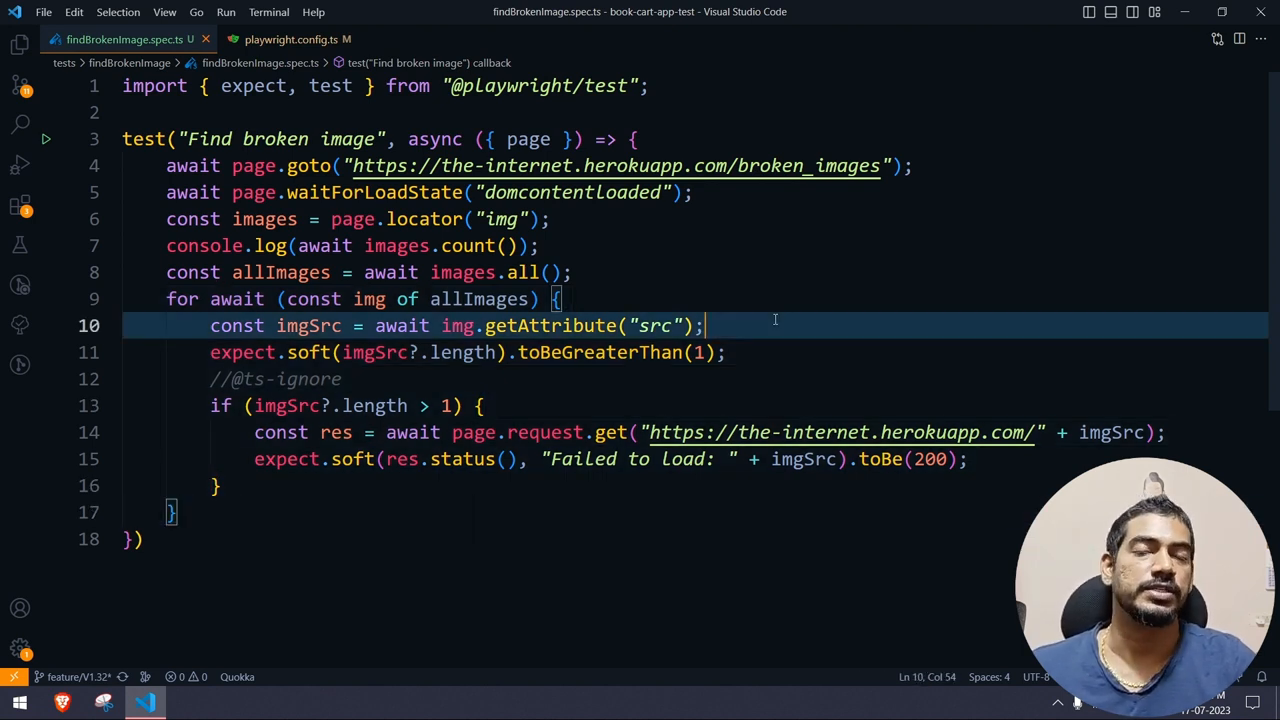